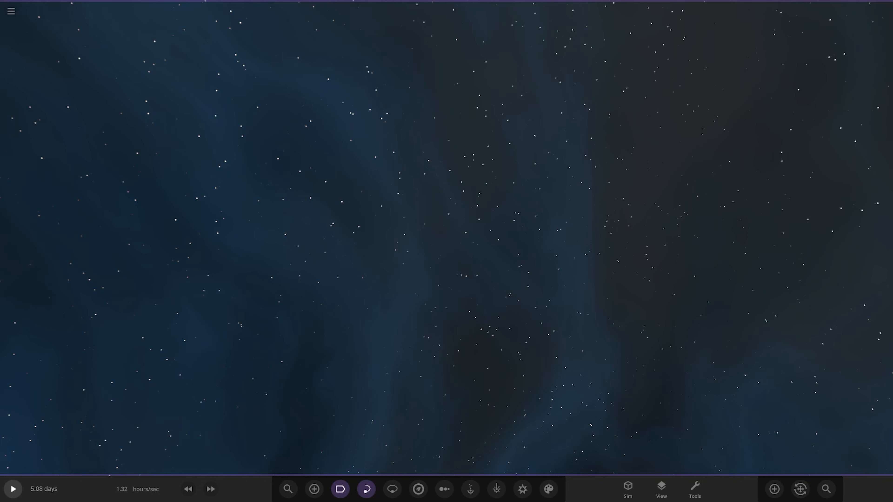
mouse_move(773, 491)
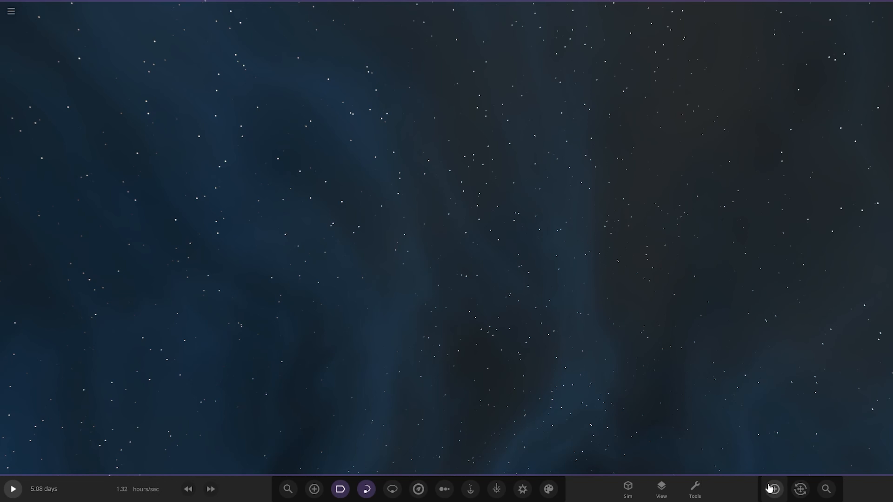
- Show the Add catalogue of stars, planets, moons and galaxies over the empty starfield
left_click(314, 489)
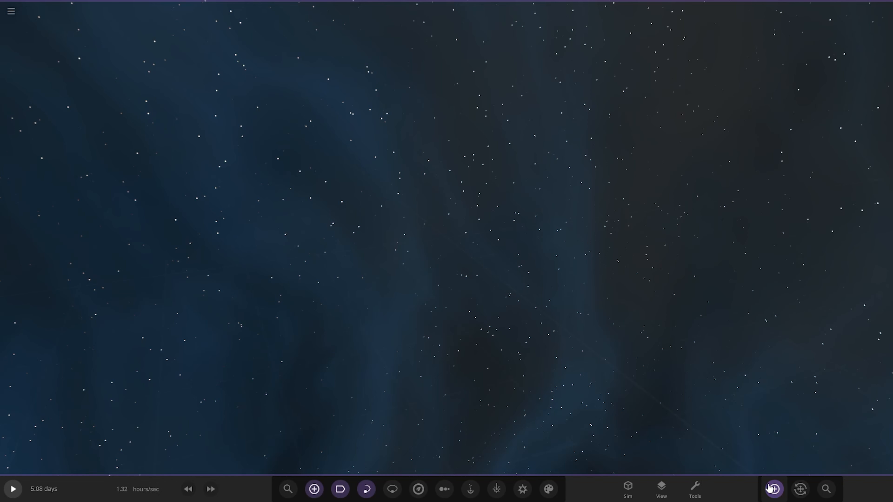
left_click(773, 489)
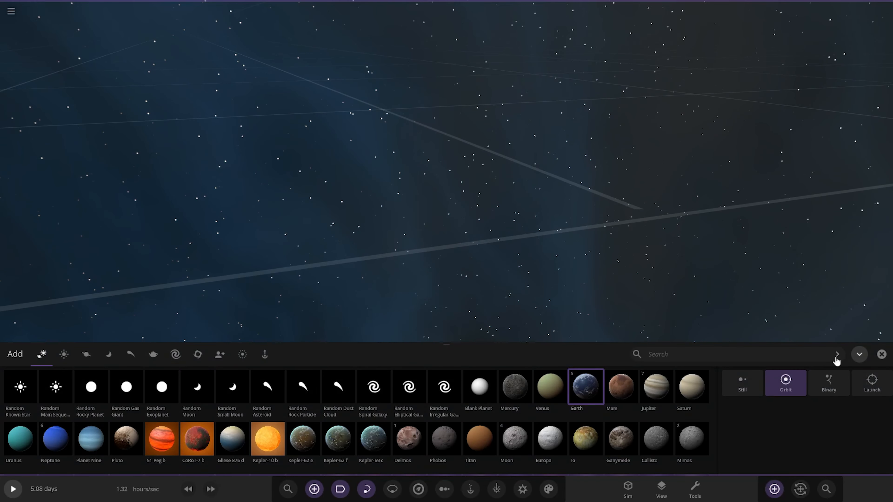
- Search 'comp' and place the red COMP Alpha_Centauri_Cc planet alone in space
type("comp")
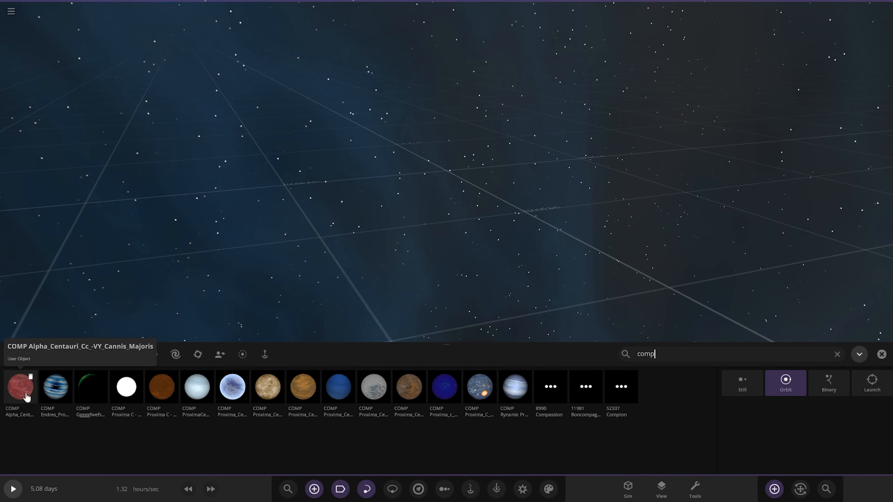
left_click(20, 388)
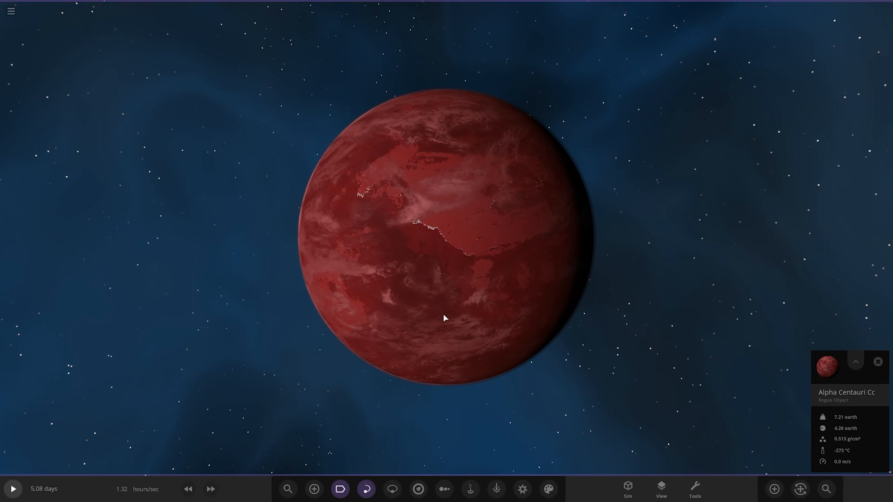
- Close the Add catalogue and show the View panel's lighting options, leaving the red planet dark
scroll("down", 3)
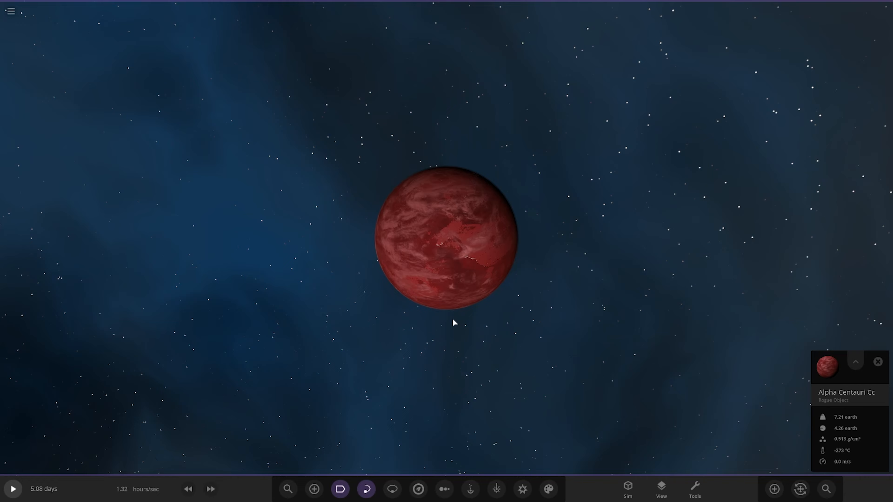
left_click(773, 489)
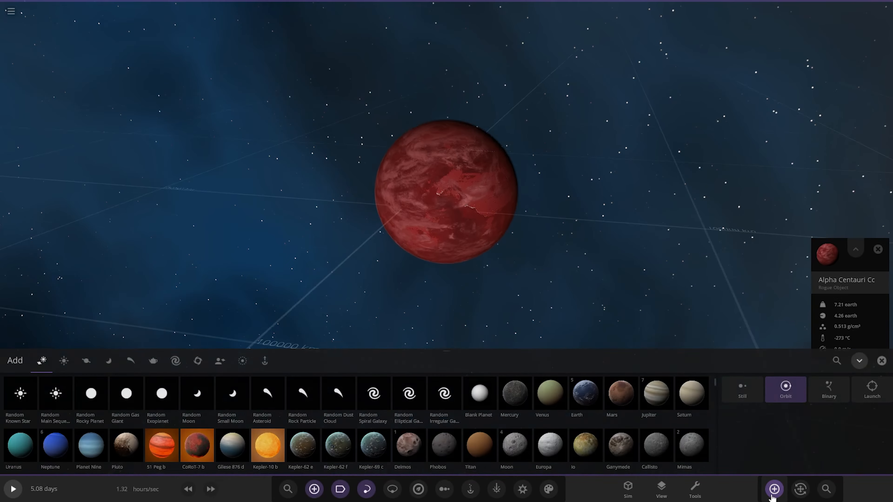
left_click(774, 488)
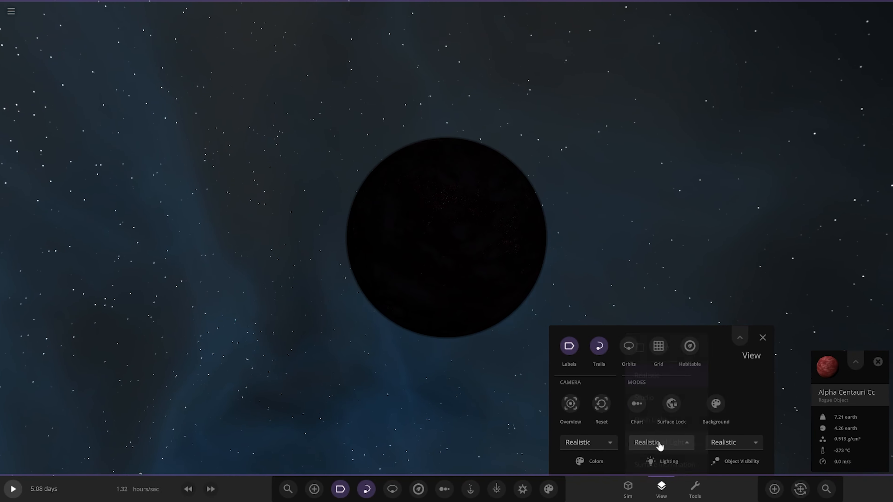
- Relight the red planet and search 'comp' for the blue-striped COMP Endres Proxima planet
left_click(659, 446)
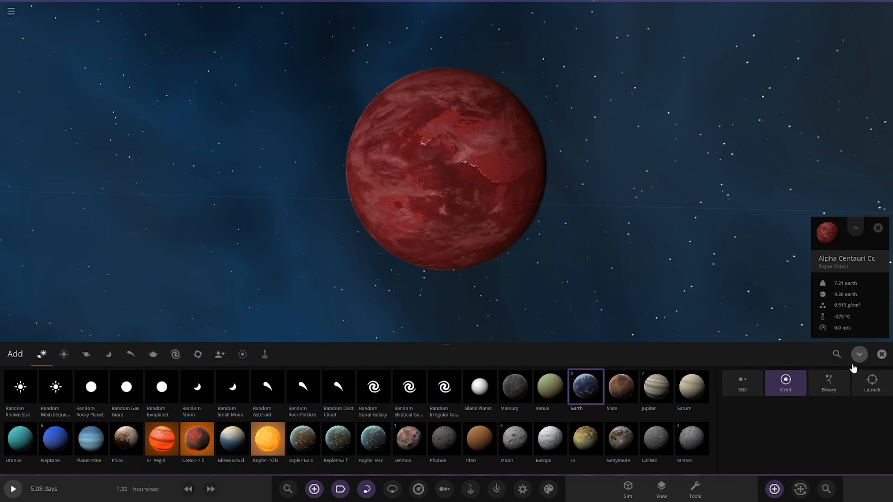
type("comp")
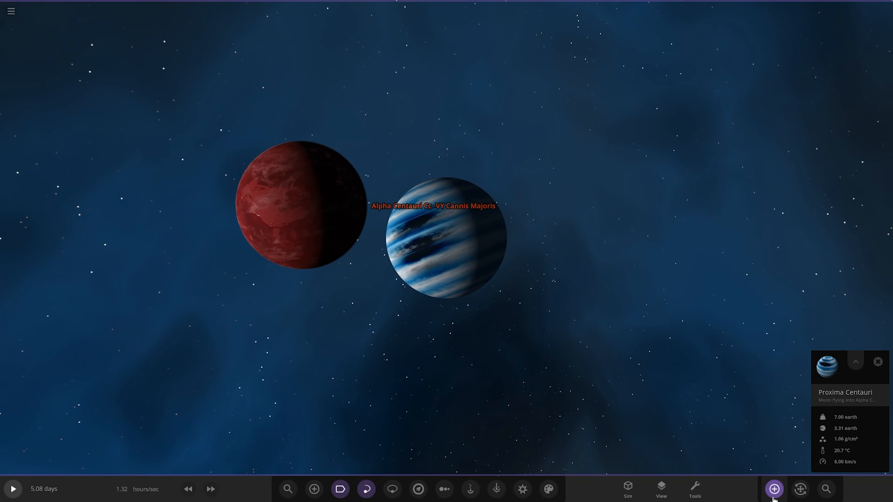
- Search 'co mp' and place the green COMP Ggggfwefs_Proxima_Centauri_c planet beside the blue one
left_click(773, 489)
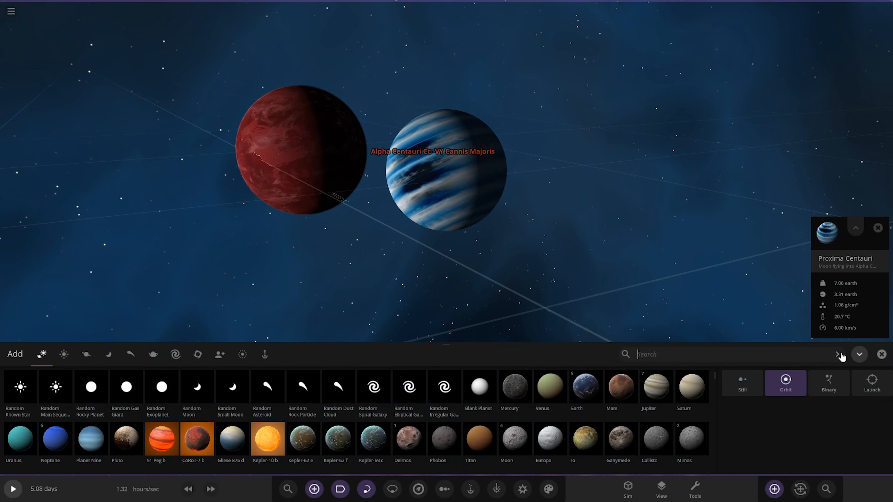
type("co mp")
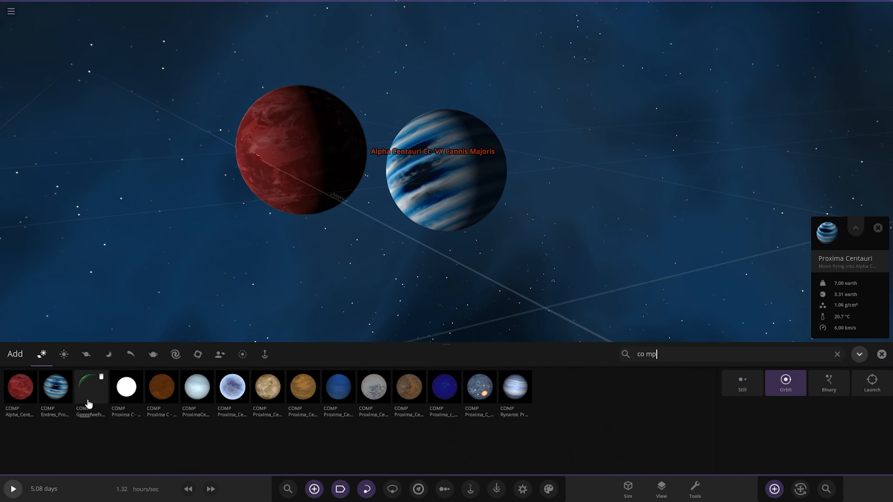
mouse_move(89, 393)
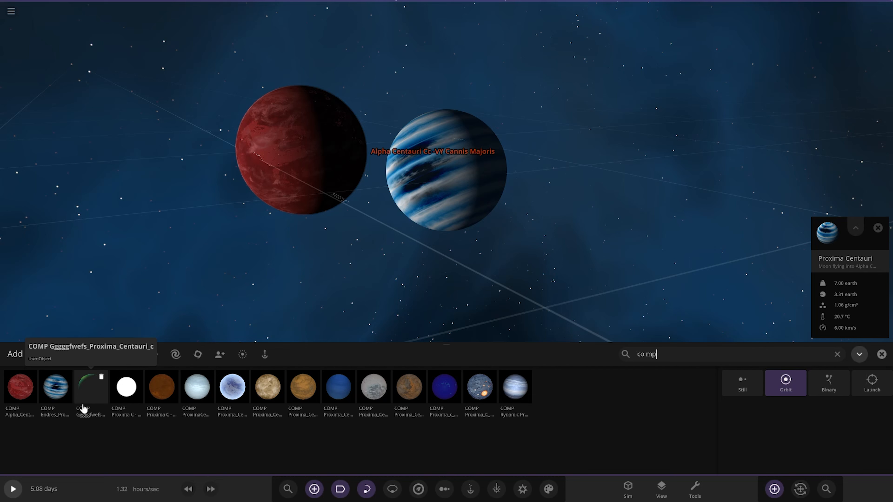
left_click(90, 387)
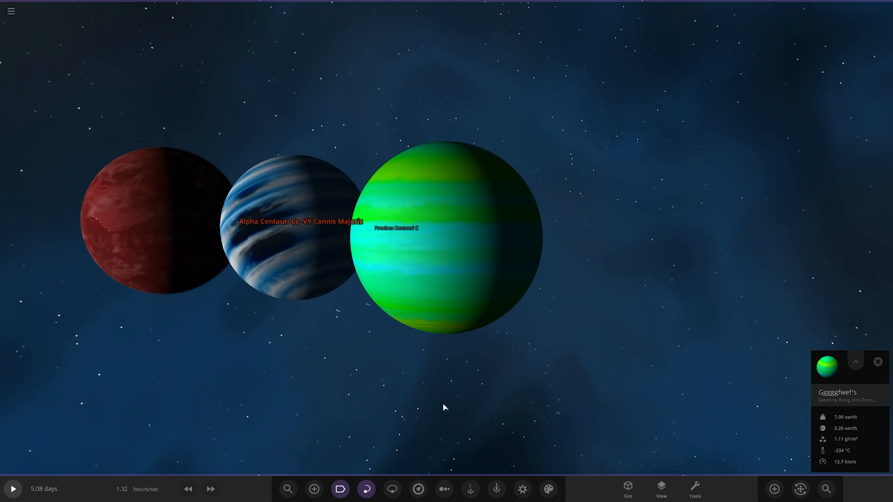
- Search 'co' in the Add catalogue for the tan cloud-covered Proxima C planet
left_click(313, 489)
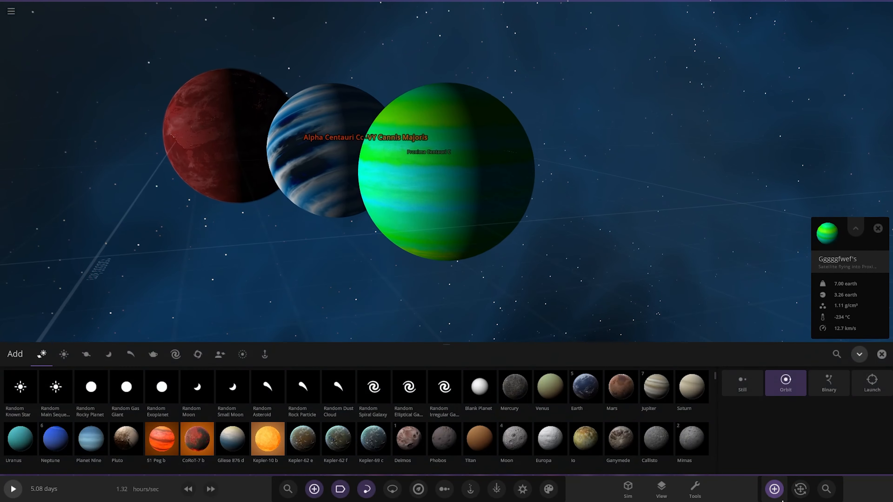
type("co")
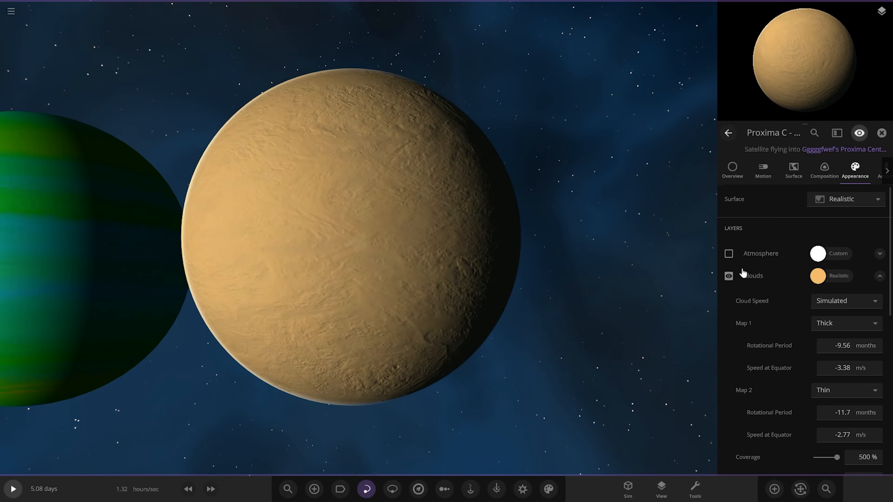
- Enable Proxima C's atmosphere layer and show its material composition
left_click(728, 253)
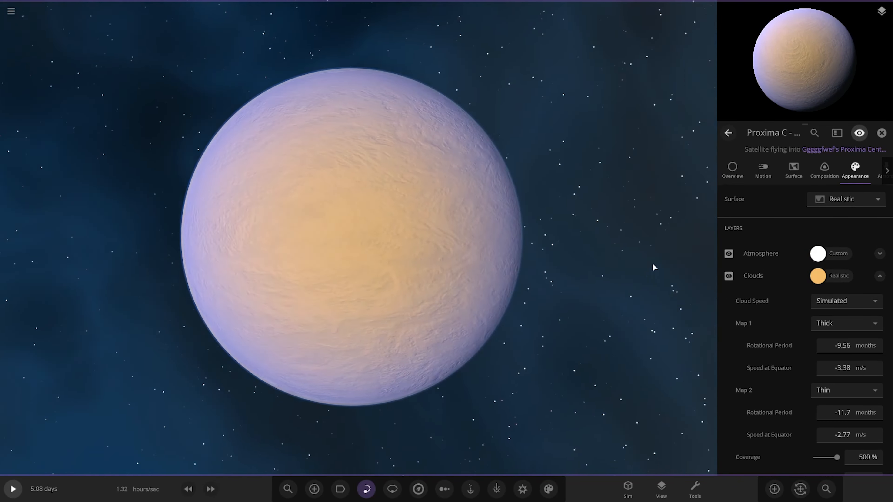
left_click(880, 133)
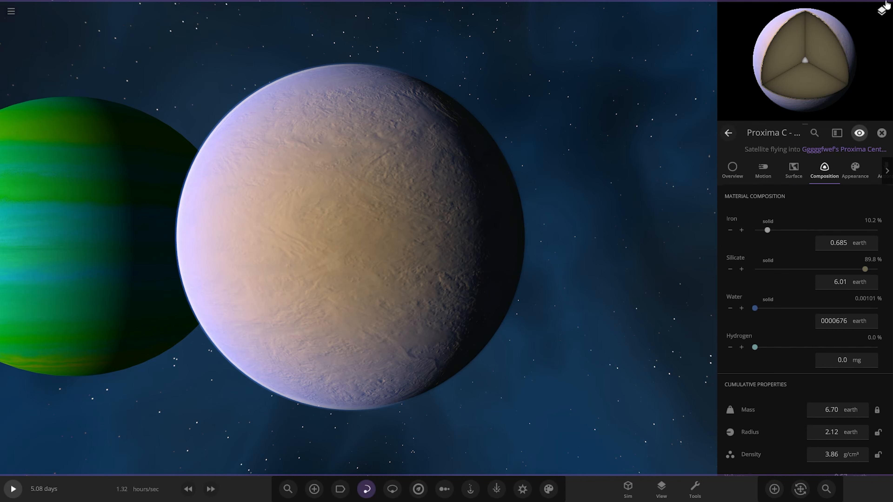
- Show Proxima C - DeMooniC's overview and expand its 3525 km radius row
left_click(880, 133)
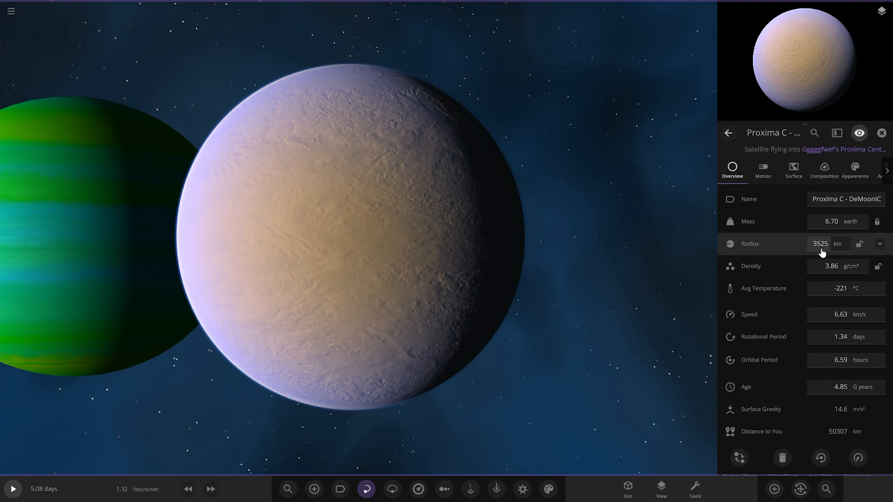
left_click(879, 244)
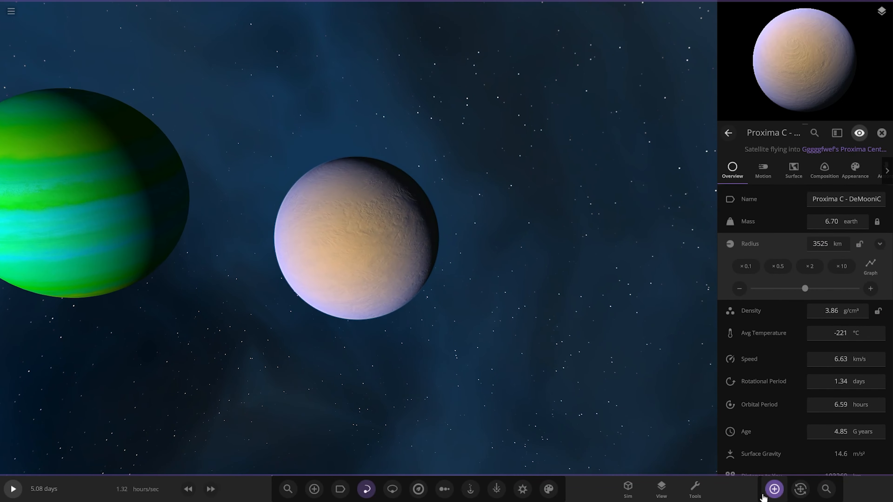
- Browse the Add catalogue past Neptune and choose Earth as the next object to place
left_click(773, 489)
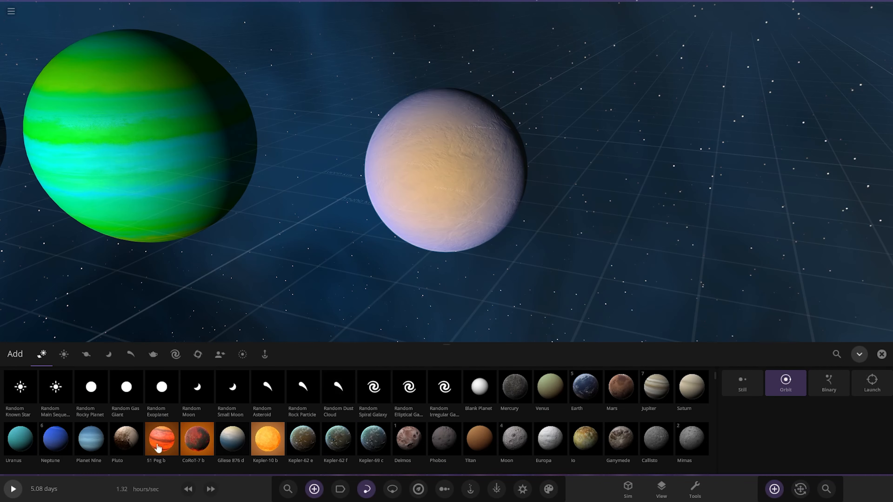
left_click(55, 439)
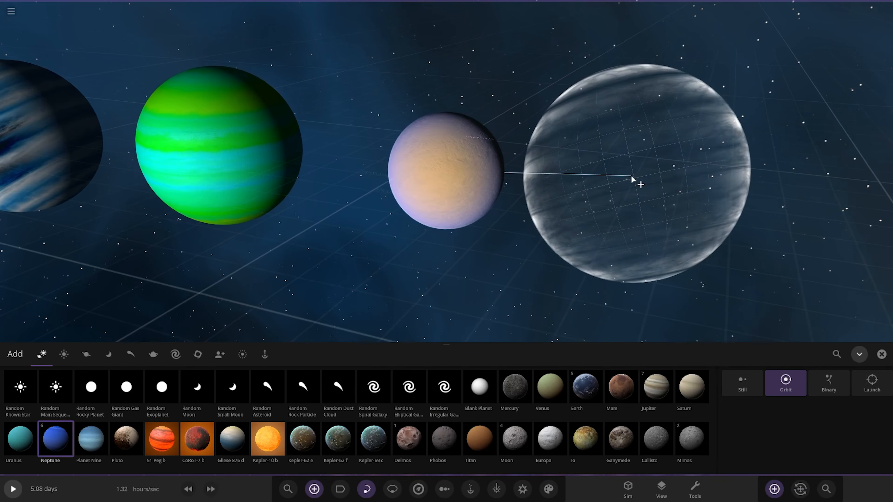
left_click(585, 387)
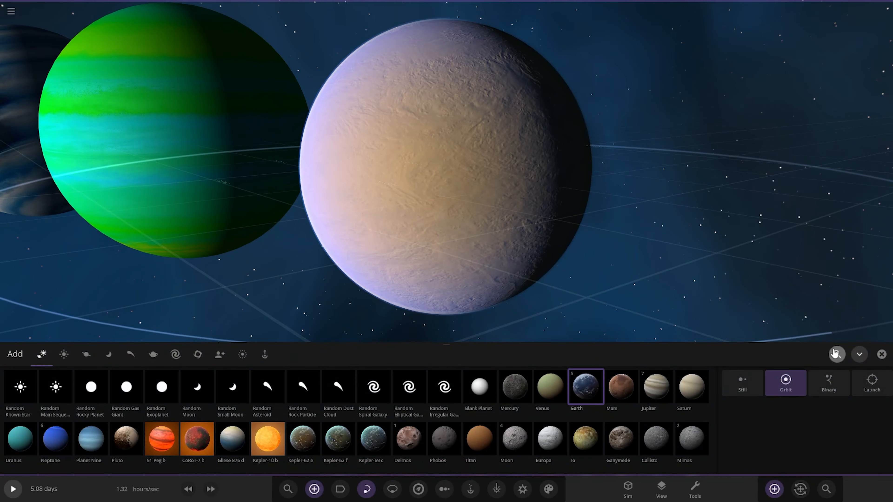
- Search 'comp' and show Proxima C - Jenny Tools' atmosphere, cloud and surface appearance layers
type("comp")
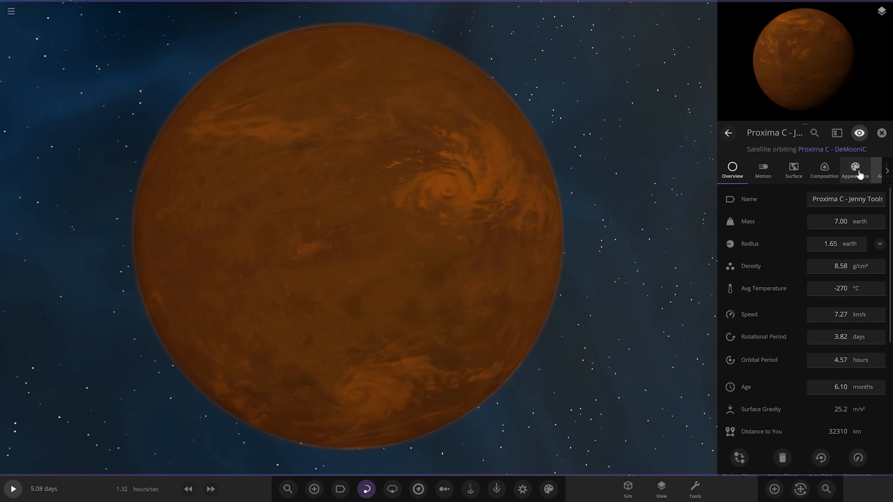
left_click(854, 170)
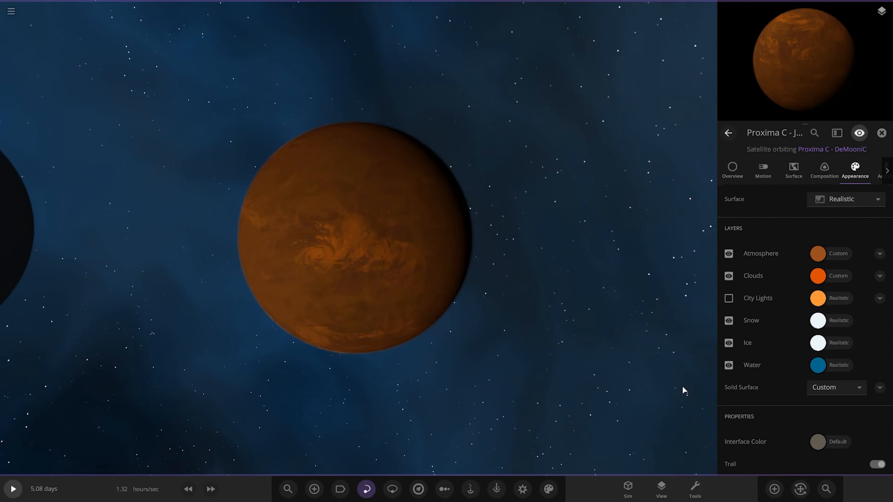
left_click(313, 489)
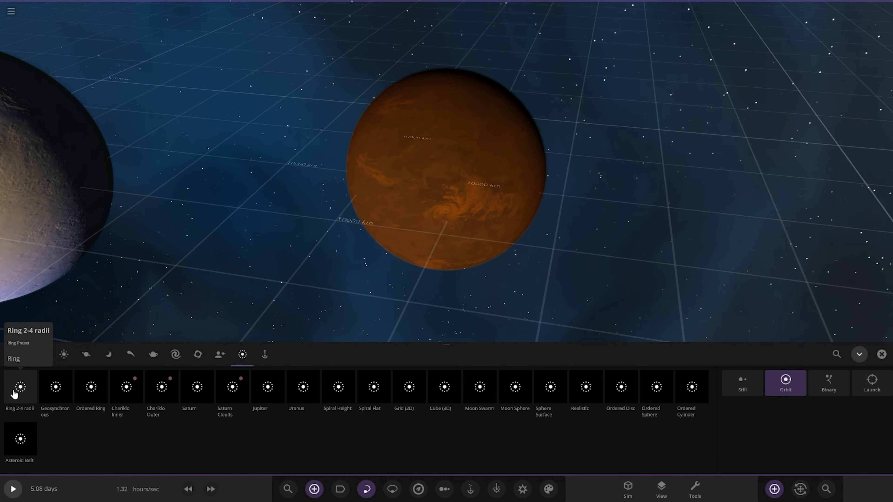
mouse_move(678, 434)
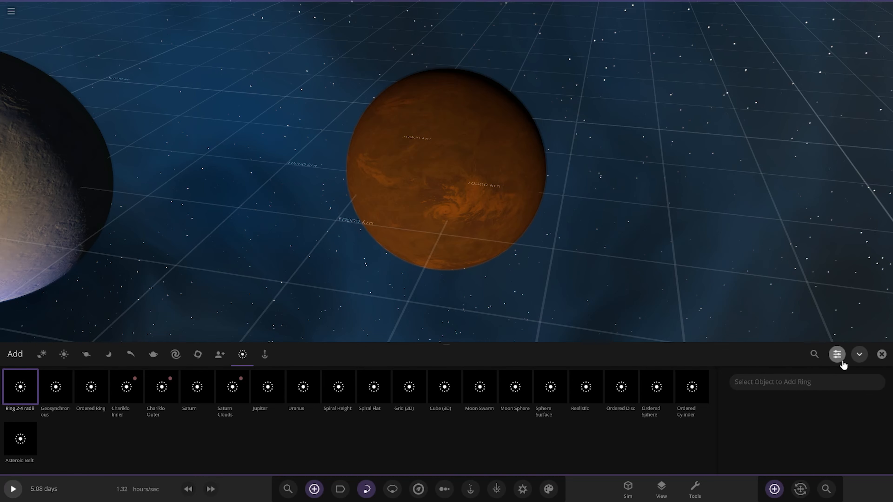
- Select the Ring 2-4 radii preset from the Rings category of the Add palette
left_click(837, 354)
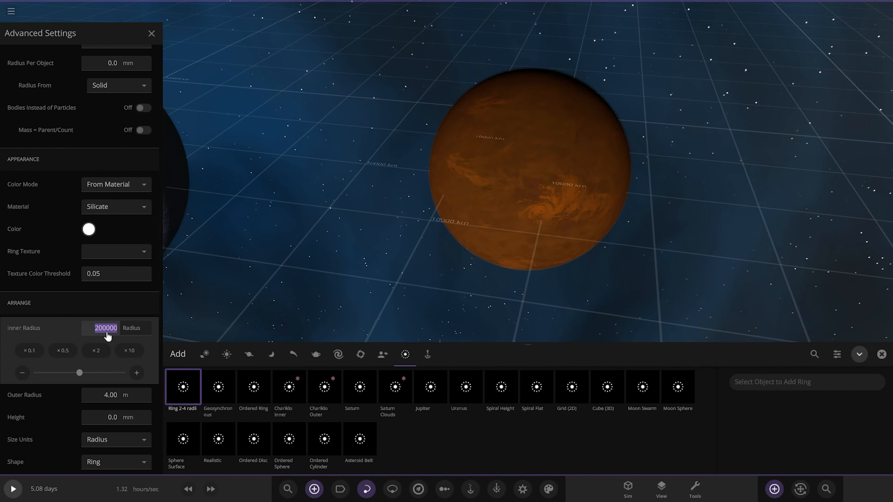
- Enter the ring's inner and outer radius values, 0.07 and 0.04, in Advanced Settings
type("0.0718")
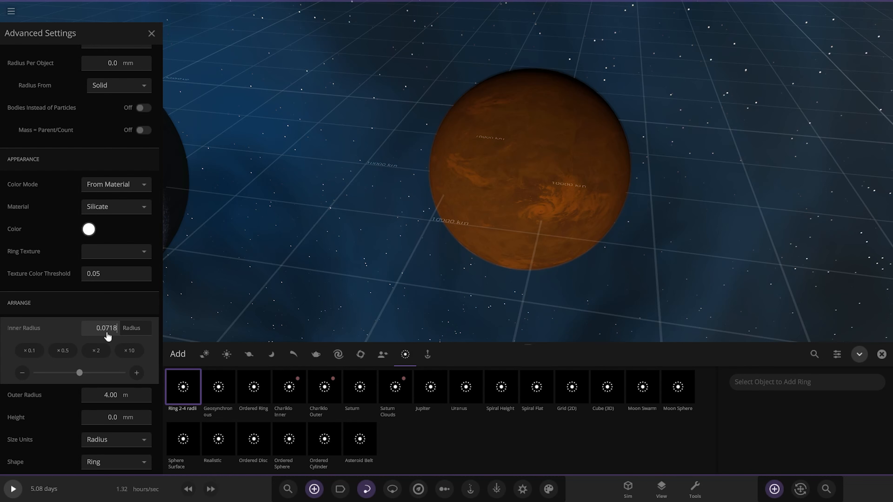
left_click(109, 350)
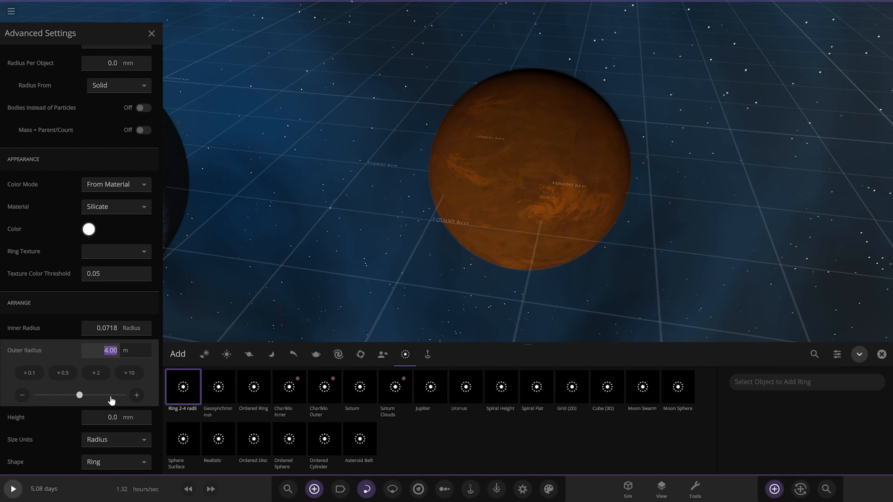
type("0.")
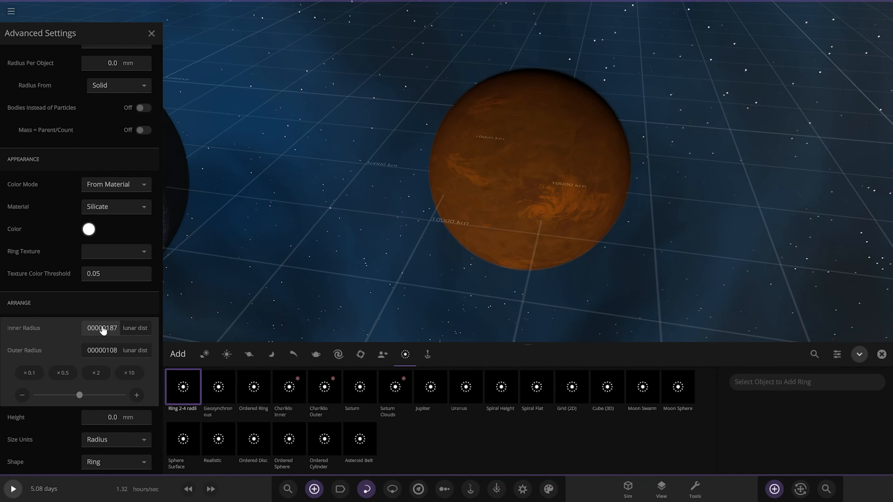
left_click(102, 328)
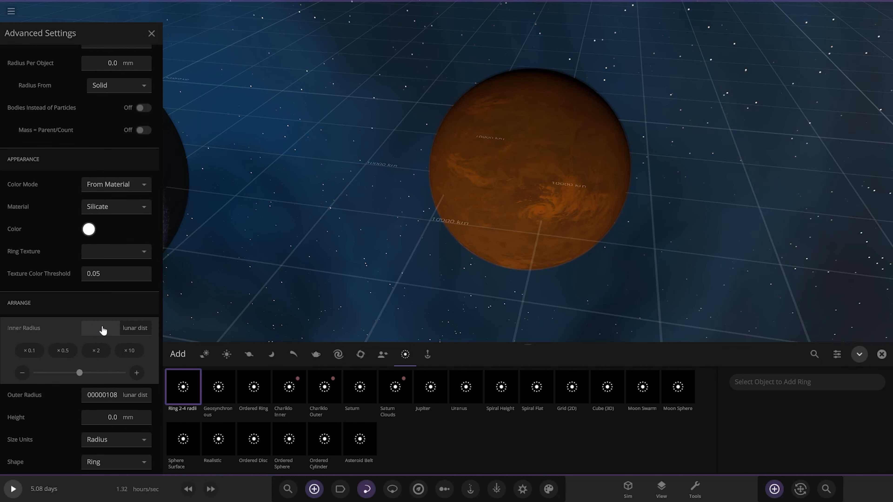
mouse_move(107, 335)
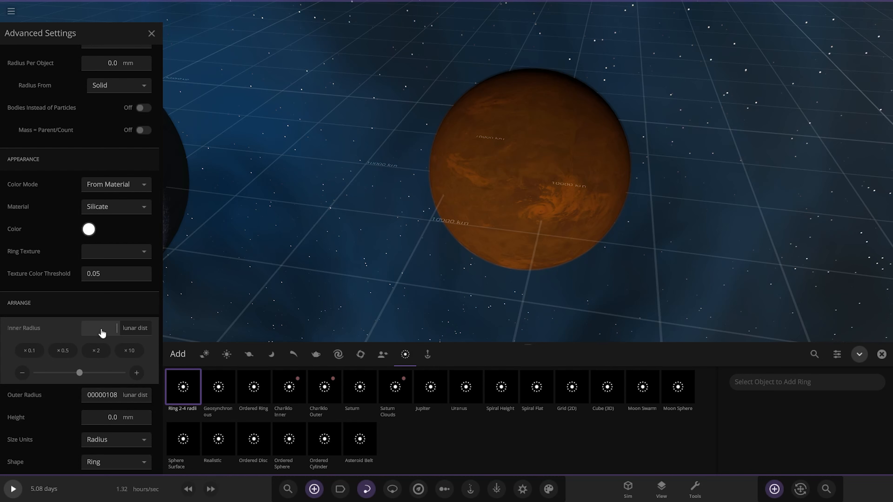
left_click(111, 327)
type("00000187")
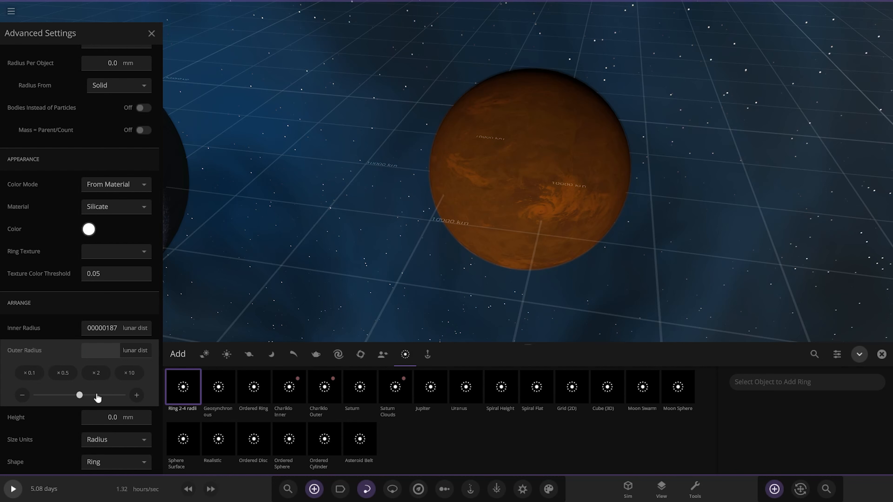
left_click(106, 350)
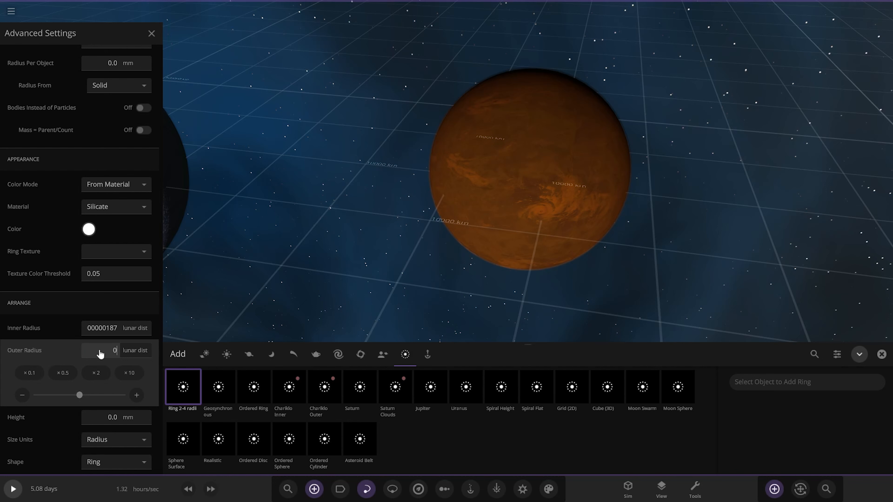
type("0.0415")
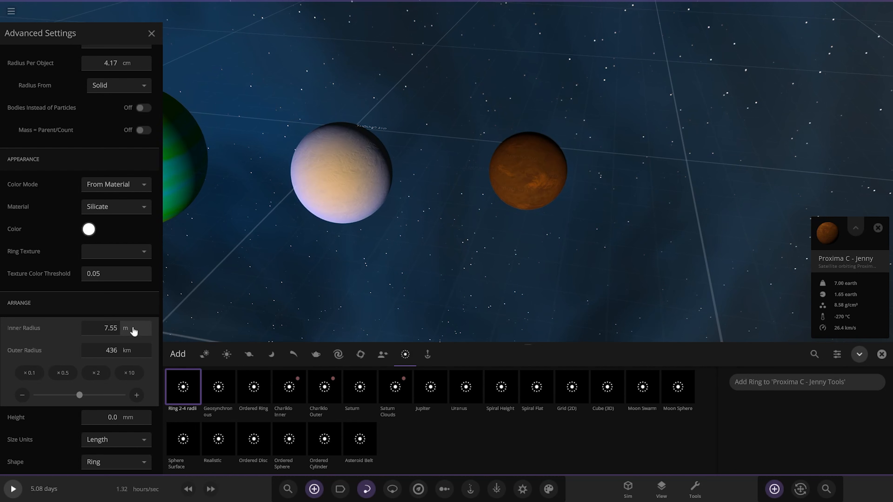
- Measure the ring radii in lunar distances and apply the ring to Proxima C - Jenny
left_click(126, 328)
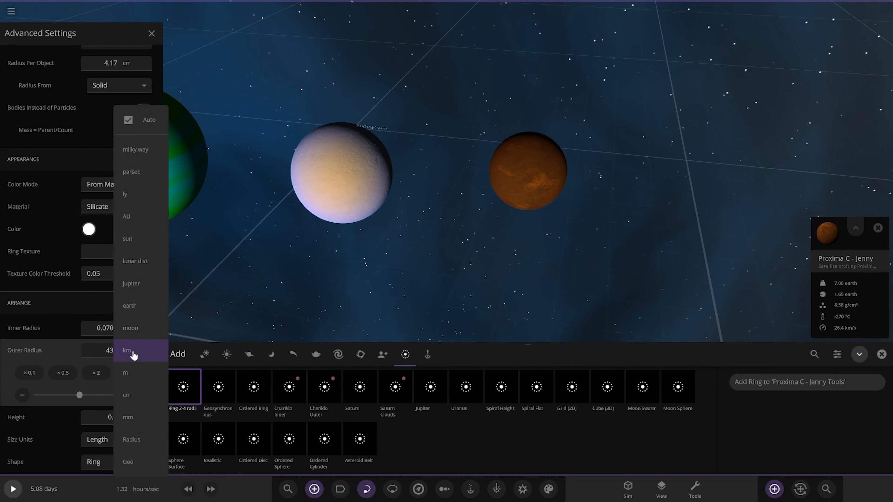
left_click(135, 261)
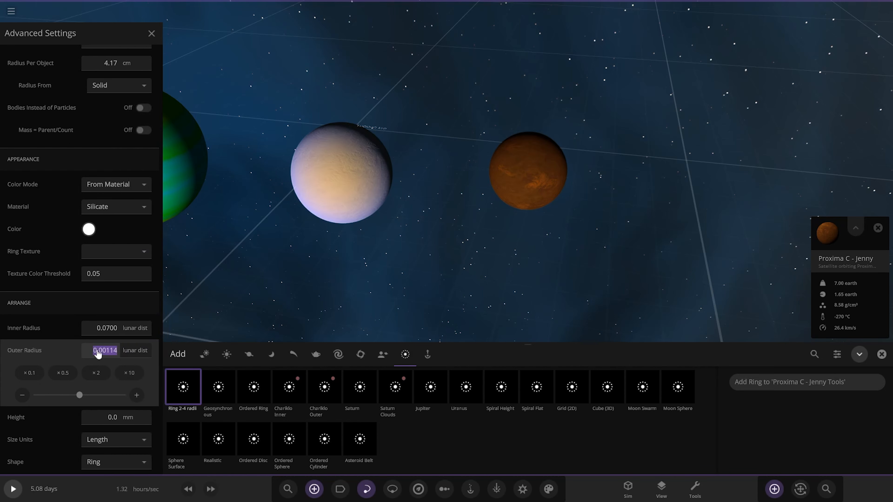
type("10")
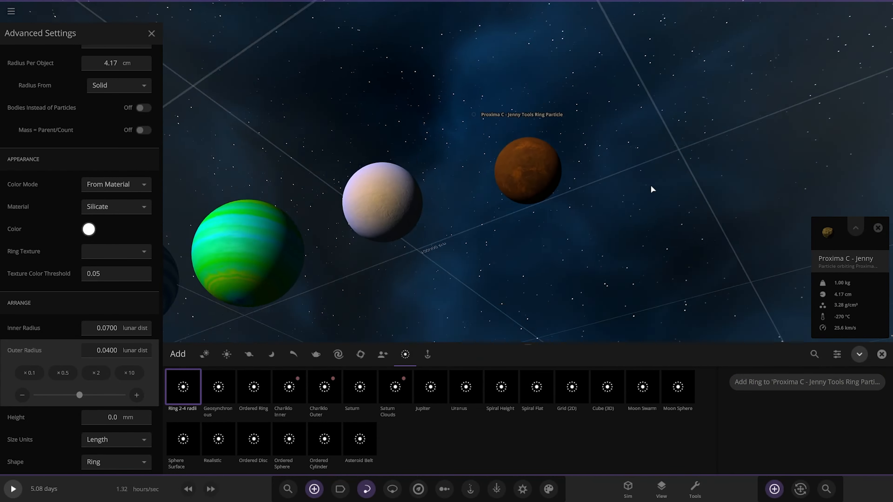
left_click(661, 489)
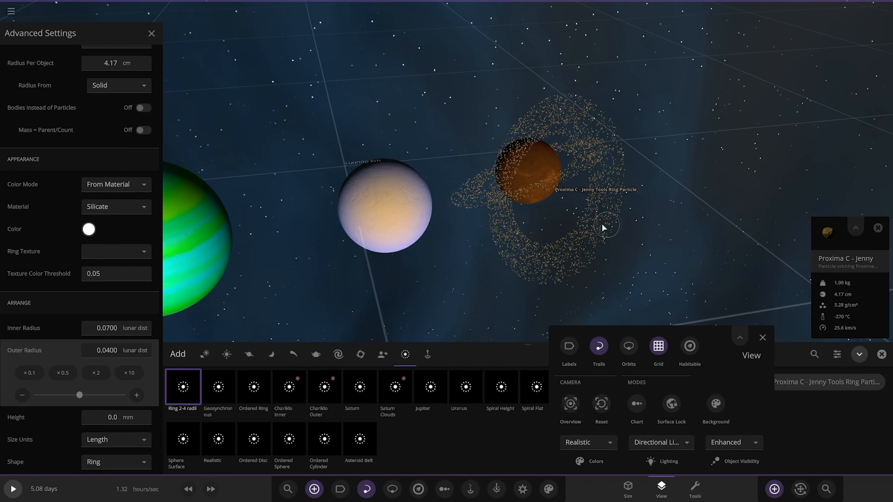
- Orbit around the newly ringed orange planet and return to the Add panel
left_click_drag(603, 228, 620, 248)
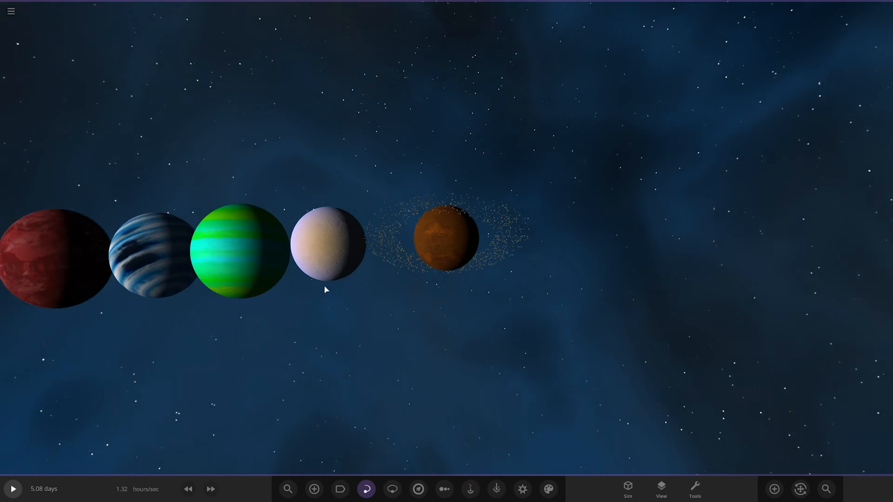
left_click(773, 489)
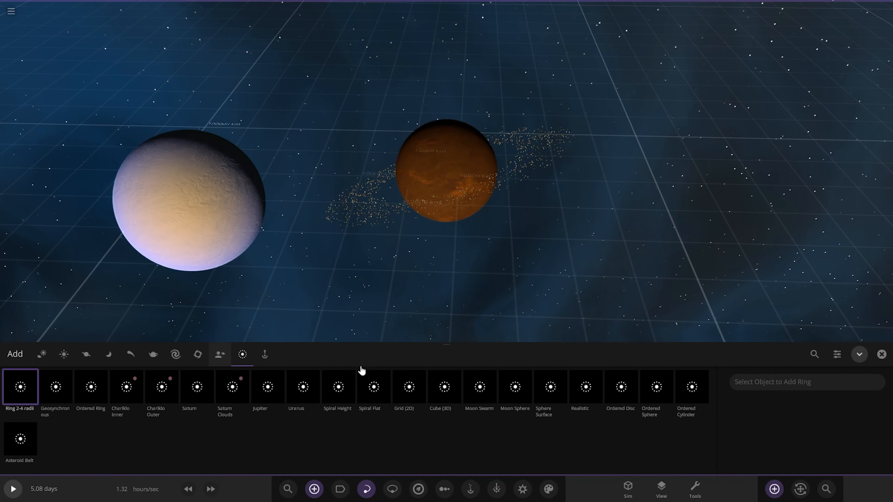
- Switch the library to User Objects and browse down through the community planet thumbnails
left_click(219, 354)
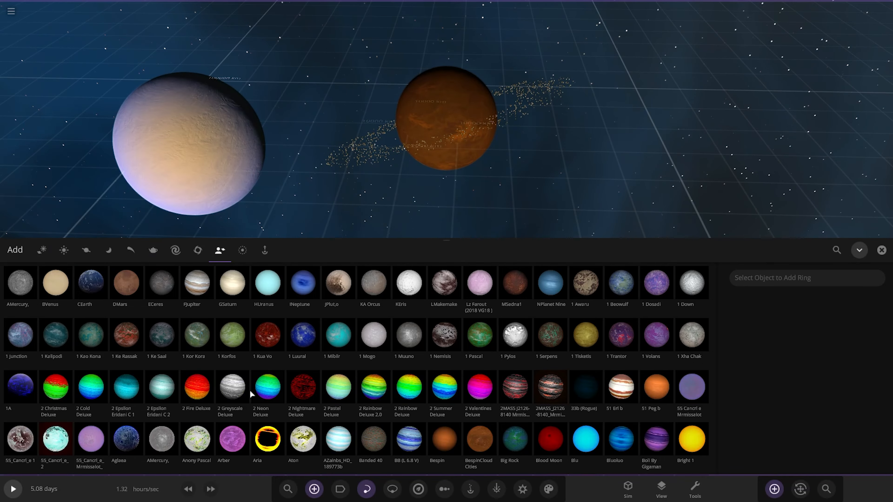
scroll("down", 3)
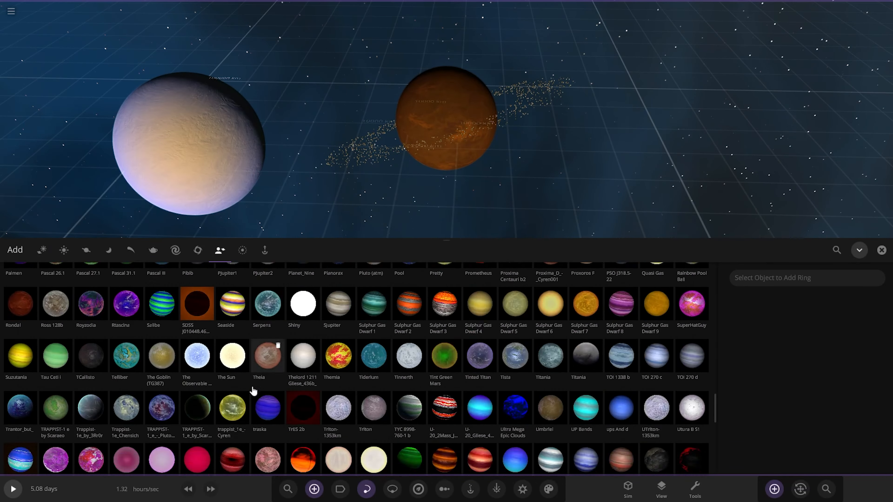
scroll("down", 3)
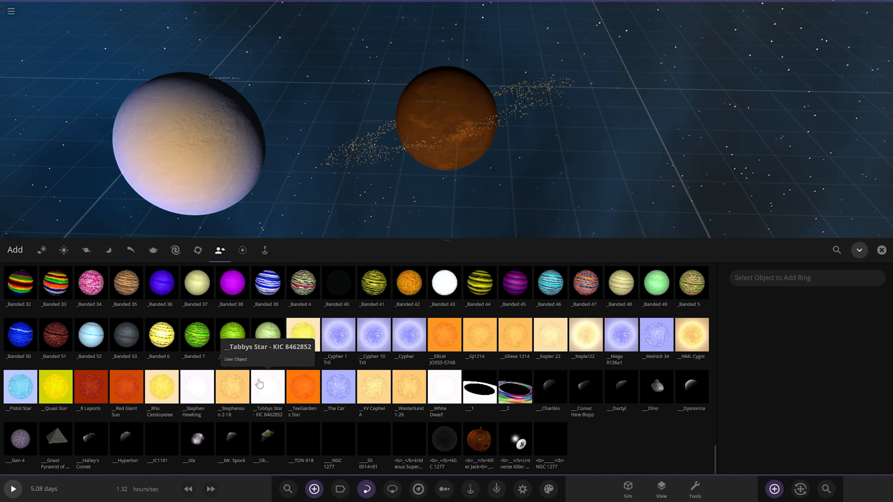
scroll("down", 3)
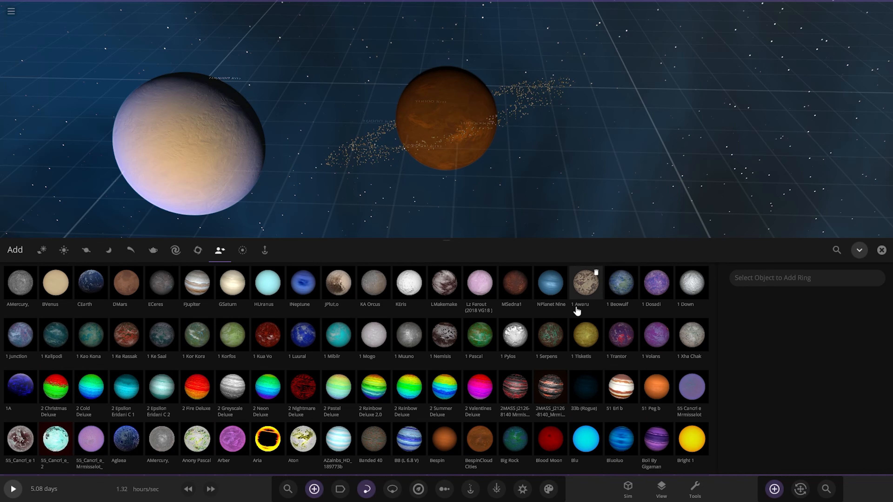
mouse_move(373, 335)
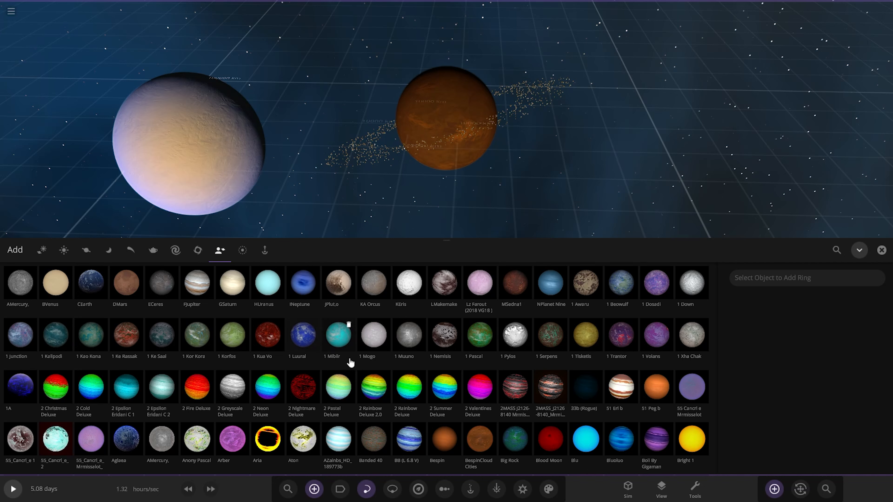
mouse_move(381, 294)
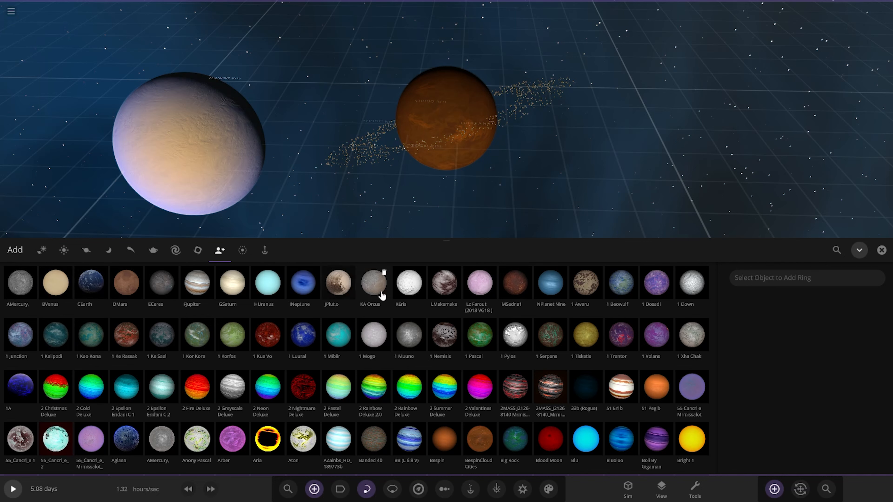
mouse_move(231, 283)
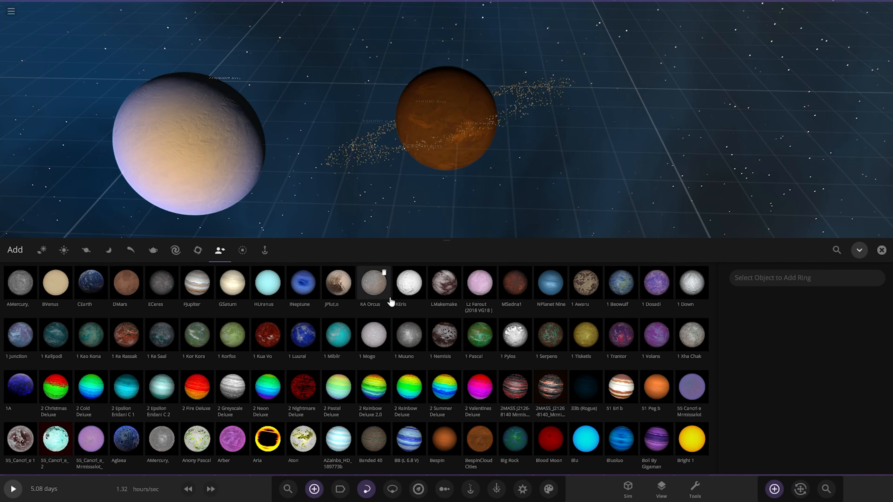
mouse_move(514, 284)
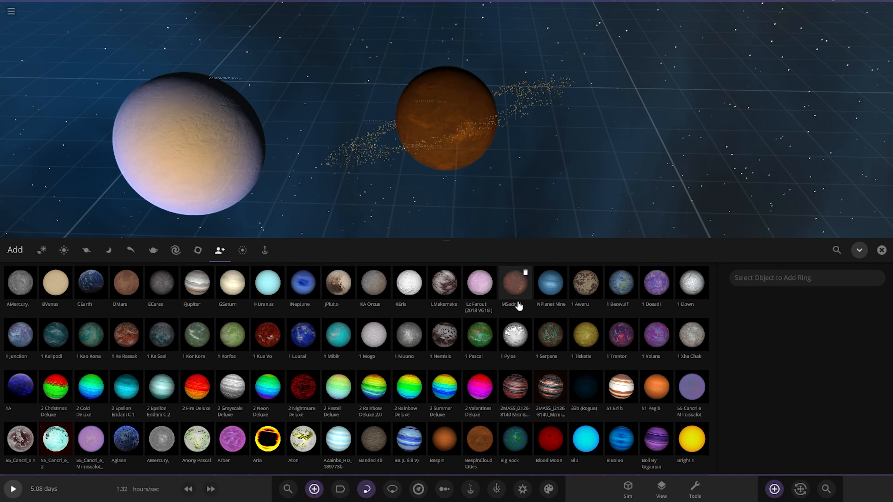
mouse_move(339, 284)
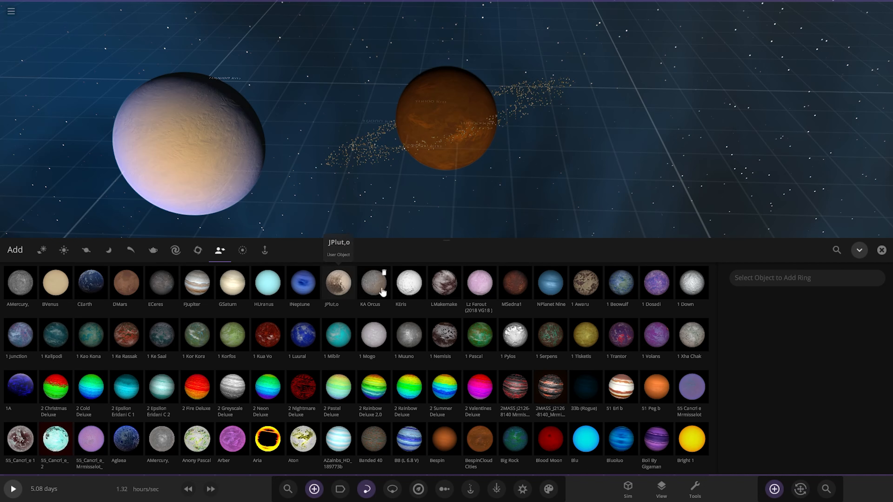
mouse_move(398, 294)
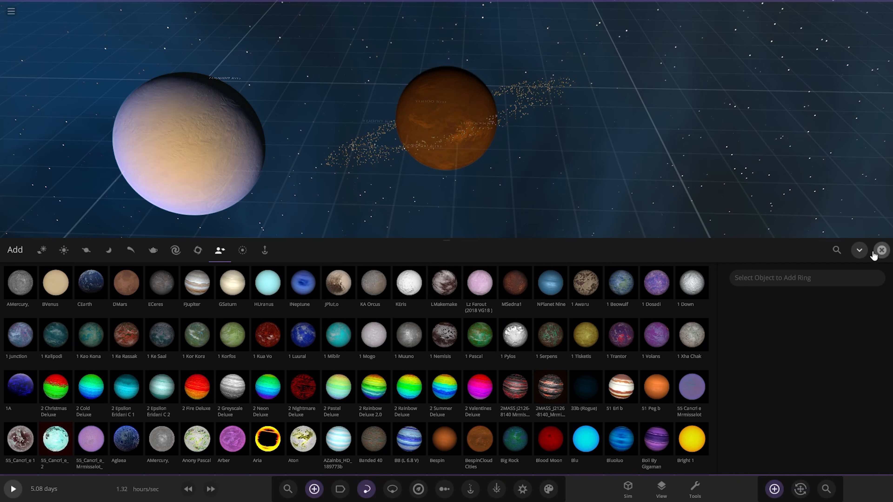
- Add the ProximaCentauri_c_wb planet from a 'comp' search, remove HUranus, and reopen the Add catalog
type("comp")
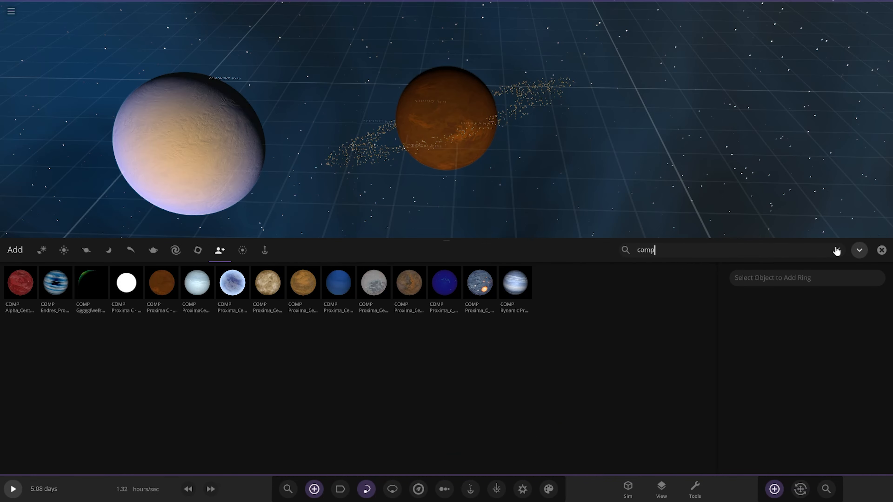
mouse_move(196, 284)
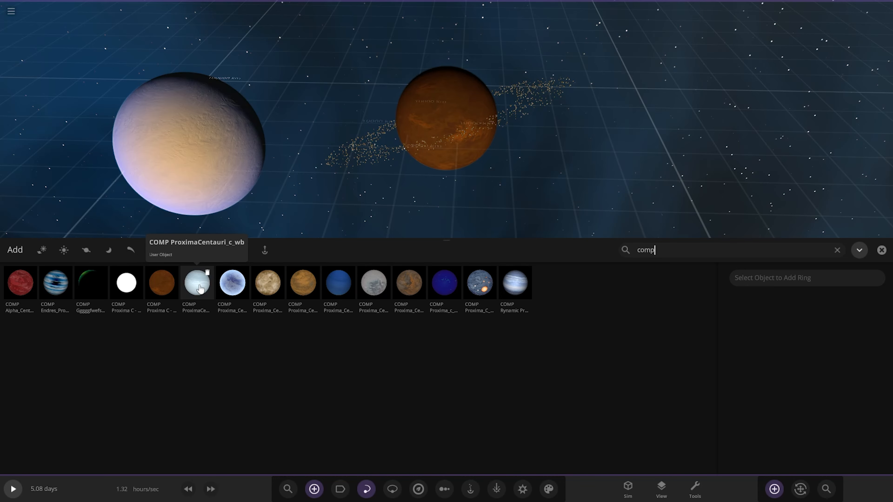
left_click(197, 283)
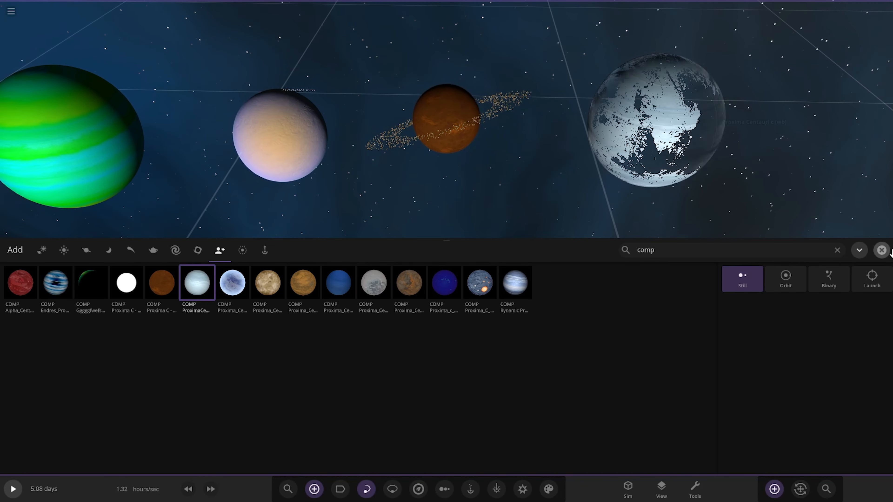
left_click(881, 250)
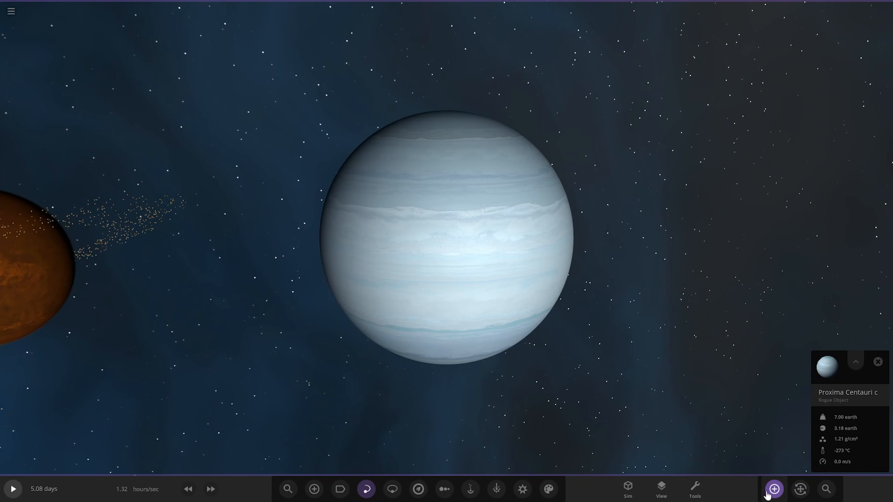
left_click(773, 489)
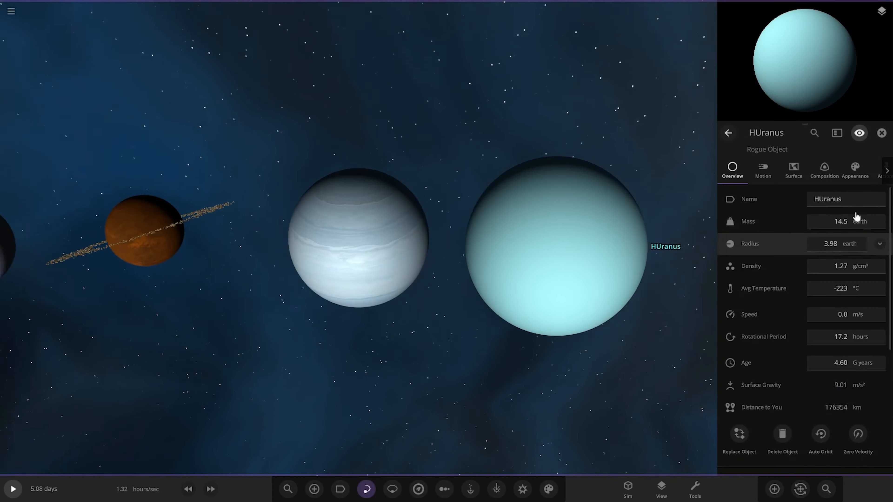
left_click(854, 170)
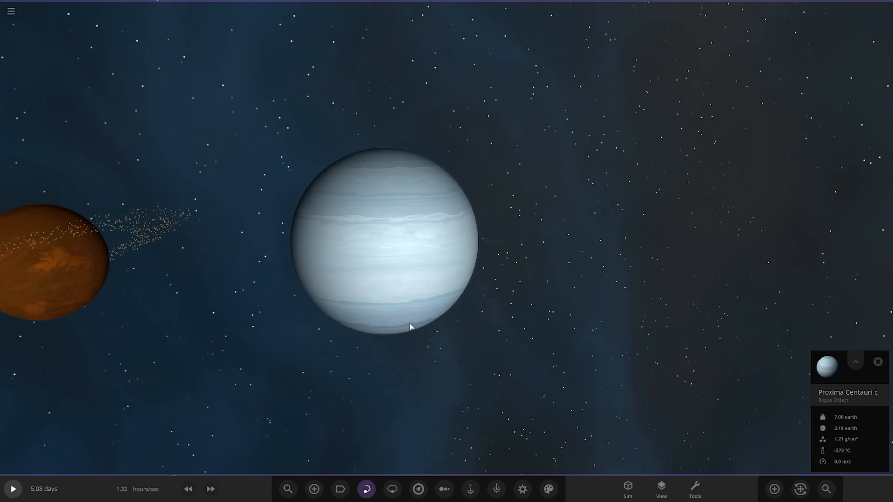
left_click(313, 488)
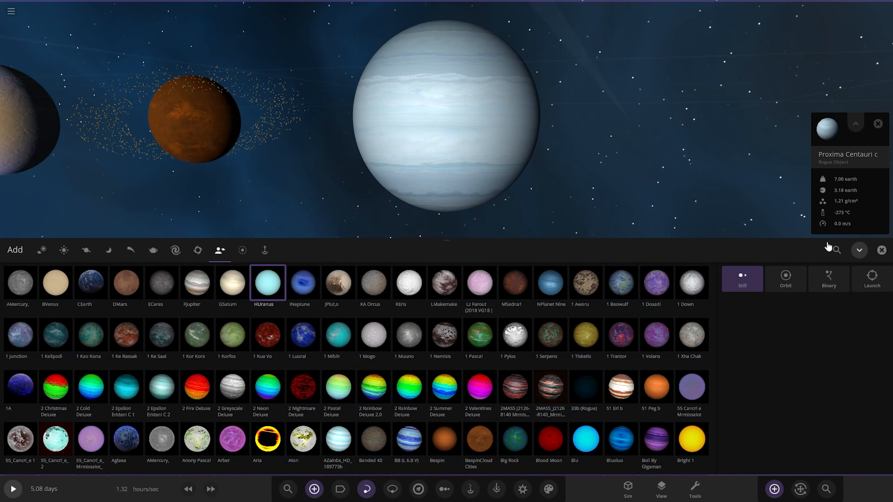
- Search 'comp' and place the pale blue COMP Proxima_Centauri_c planet at the row's end
type("comp")
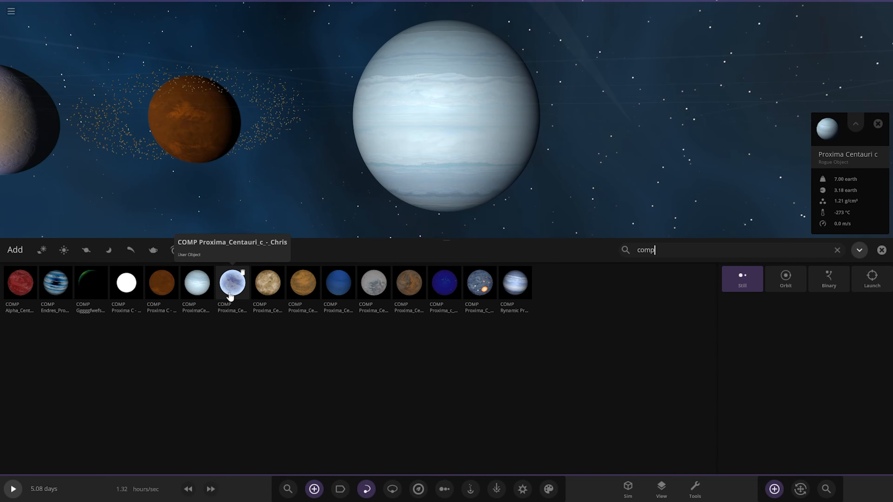
left_click(231, 282)
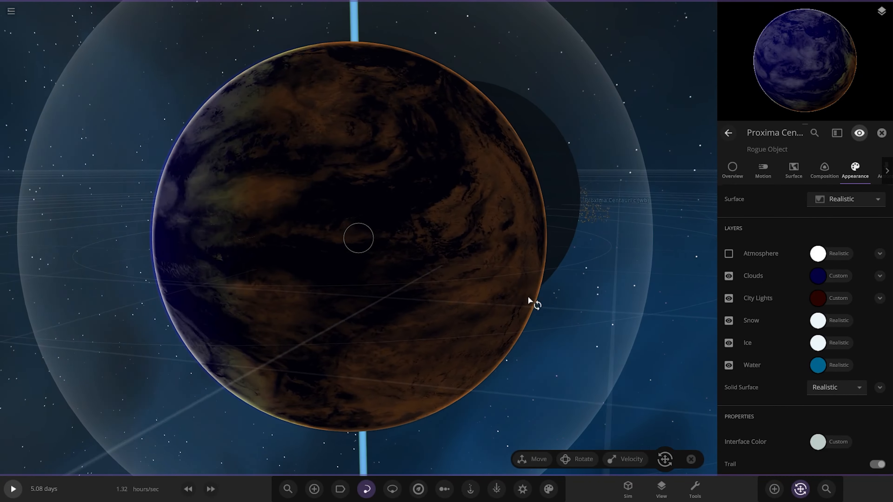
- Toggle the planet's cloud layer off and on to see its surface, then return to the Add catalog
left_click(727, 275)
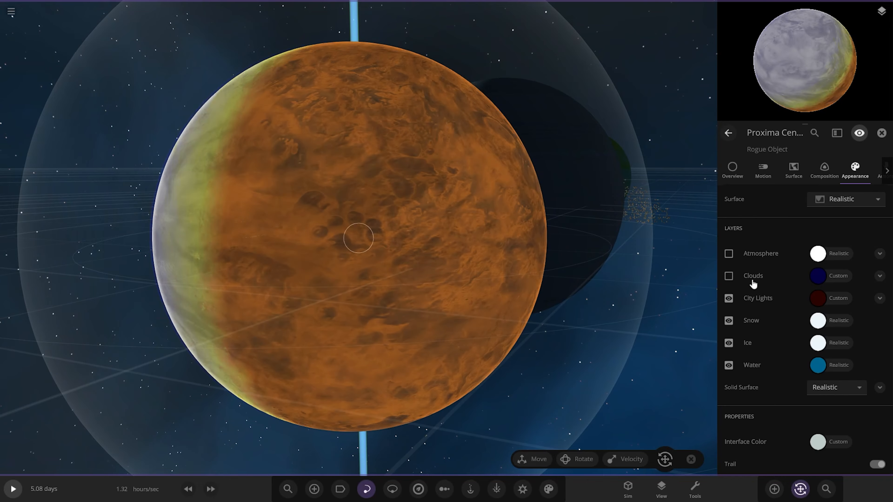
left_click(729, 275)
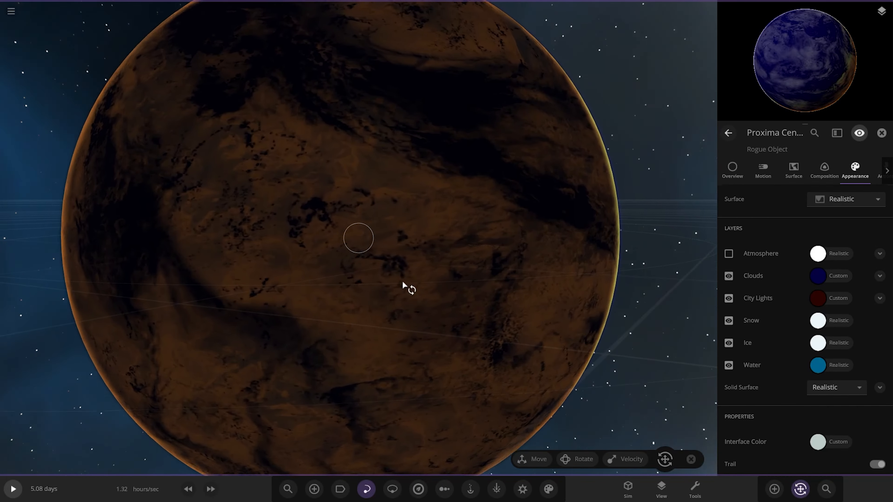
left_click_drag(401, 285, 492, 267)
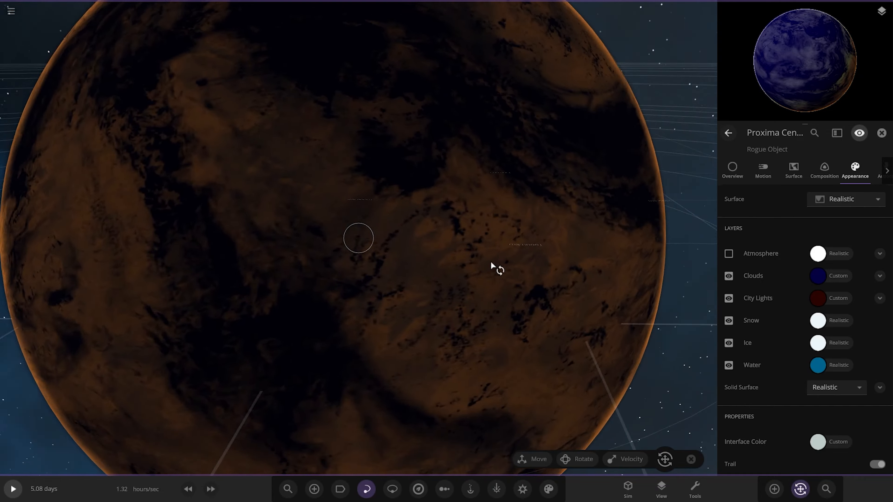
left_click_drag(493, 268, 424, 313)
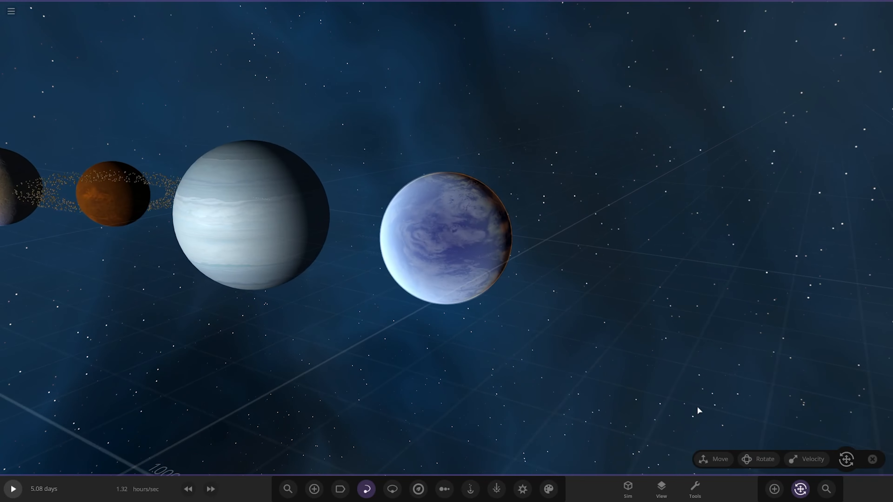
left_click(313, 489)
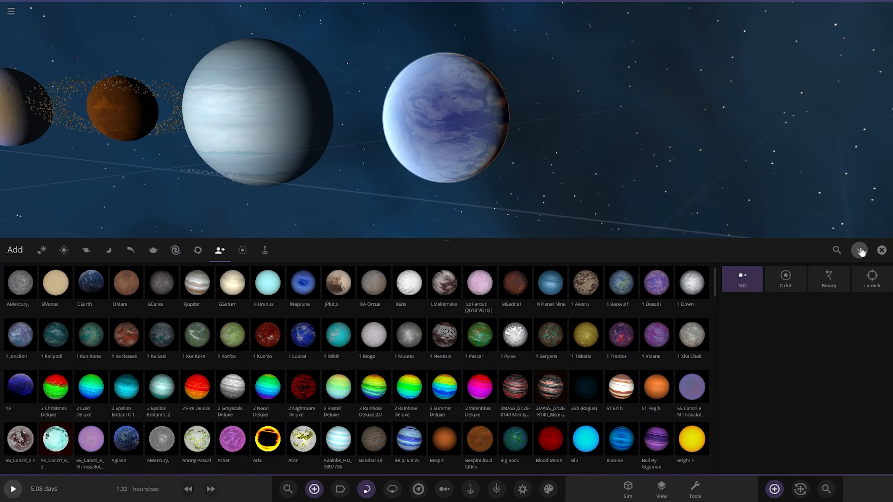
- Place the tan and then the orange COMP Proxima Centauri c planets from 'comp' searches
type("comp")
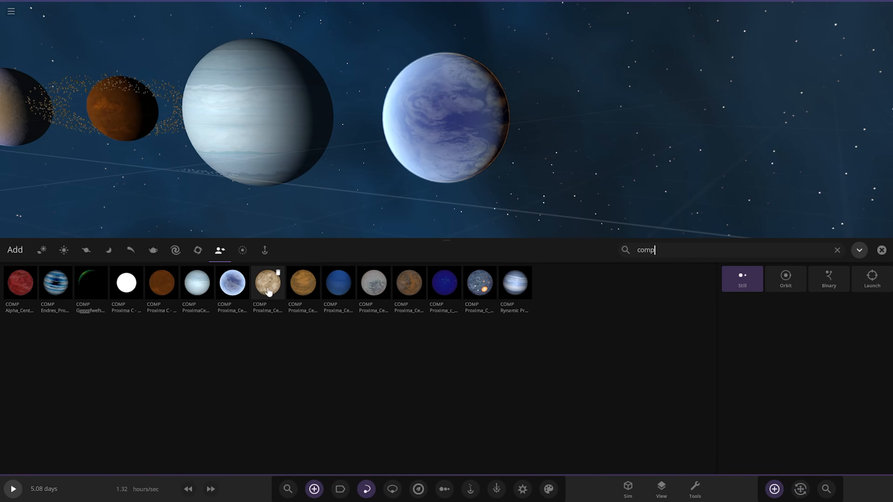
left_click(268, 283)
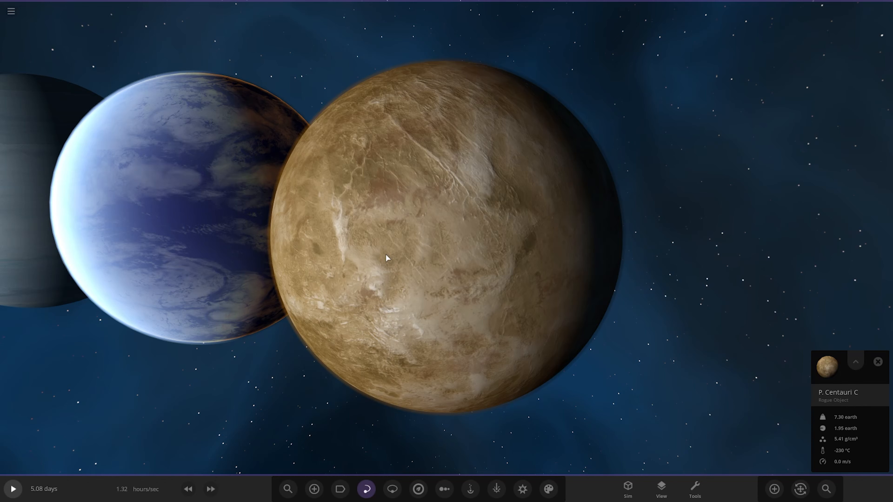
mouse_move(383, 257)
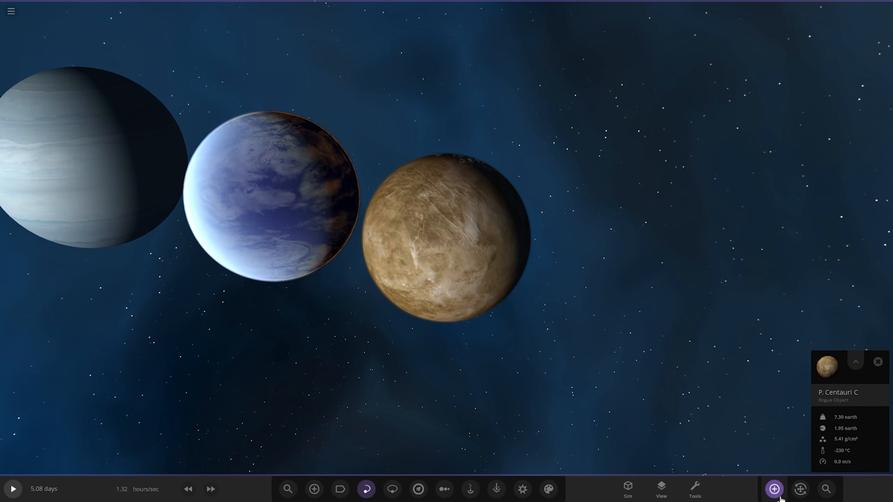
left_click(773, 489)
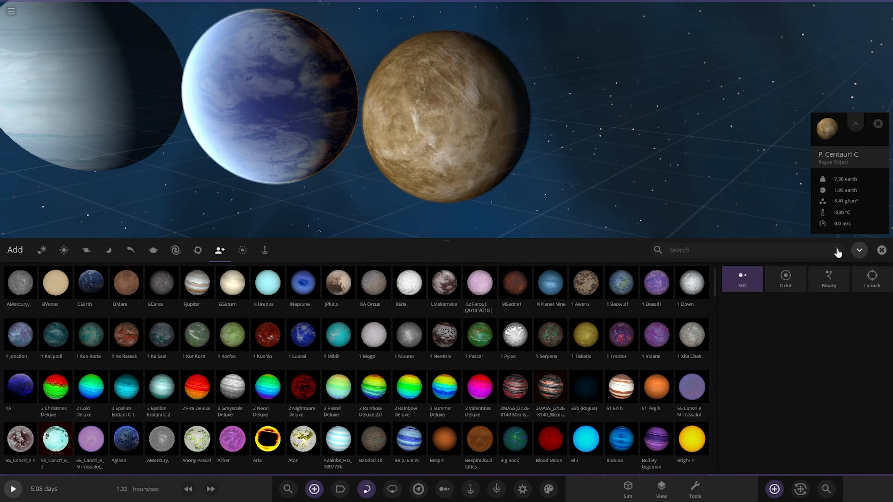
type("comp")
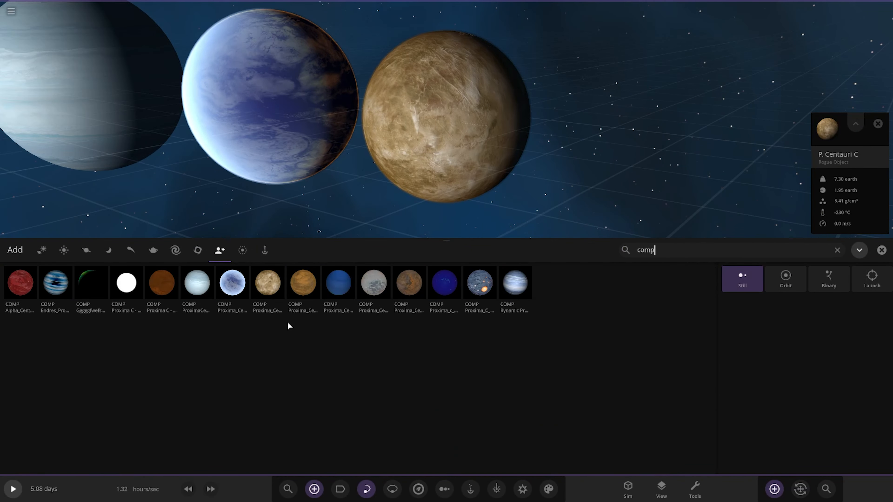
left_click(303, 283)
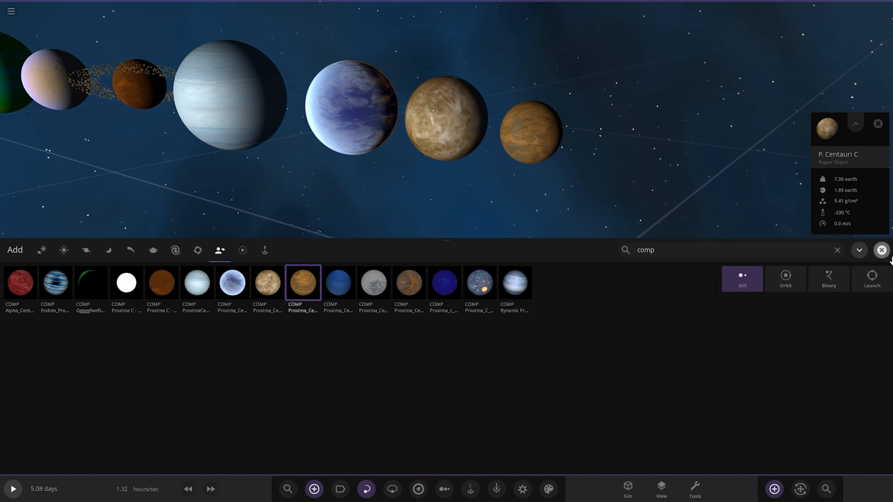
left_click(880, 250)
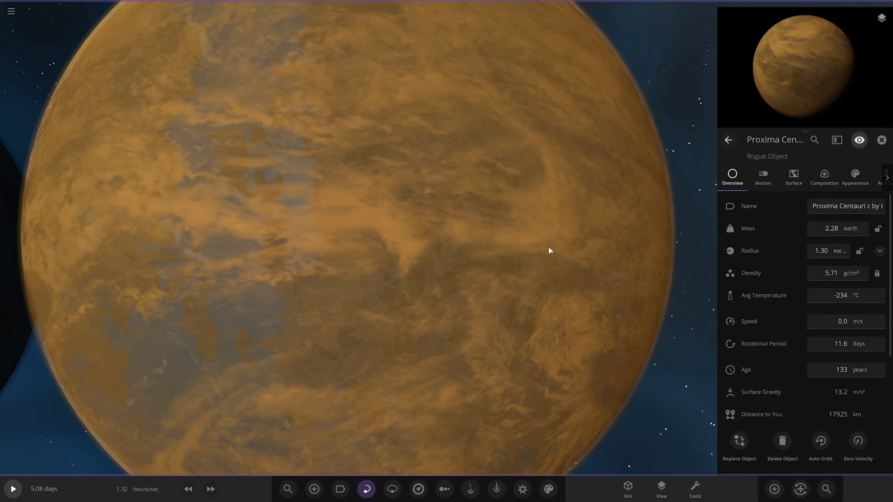
left_click(854, 175)
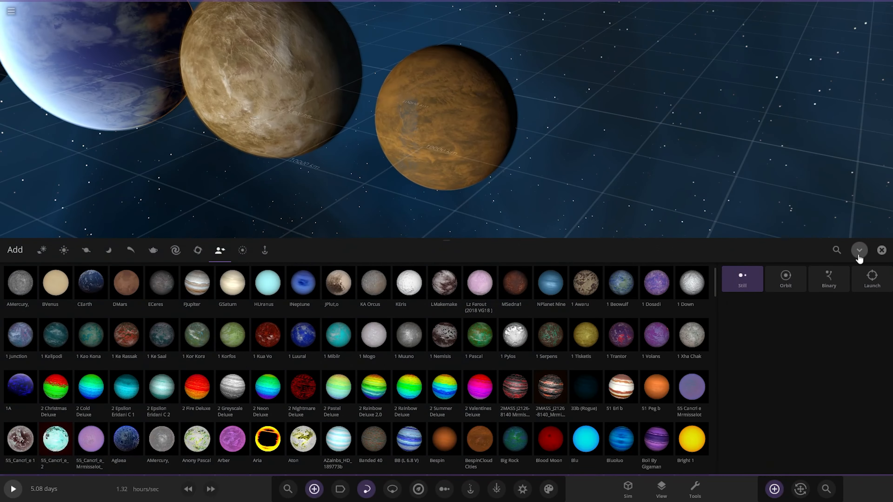
- Search 'com', place the deep blue COMP Proxima_Centauri_c planet, and reopen the Add catalog
type("comp")
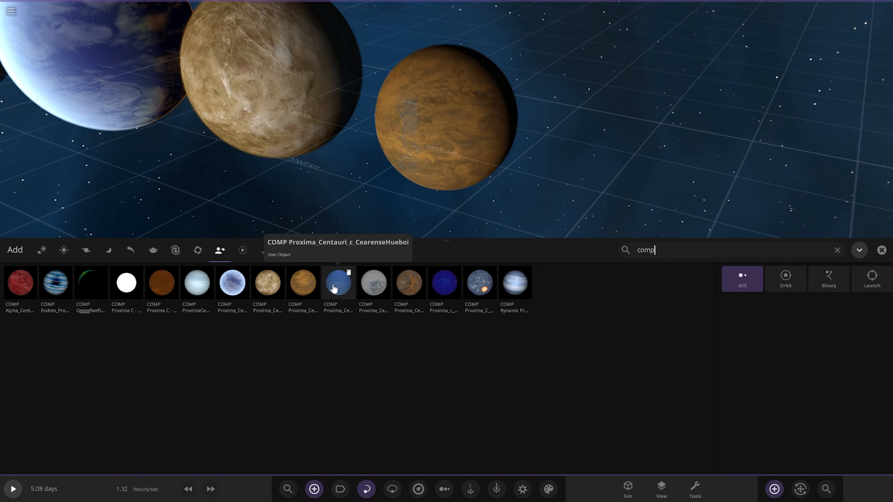
left_click(337, 284)
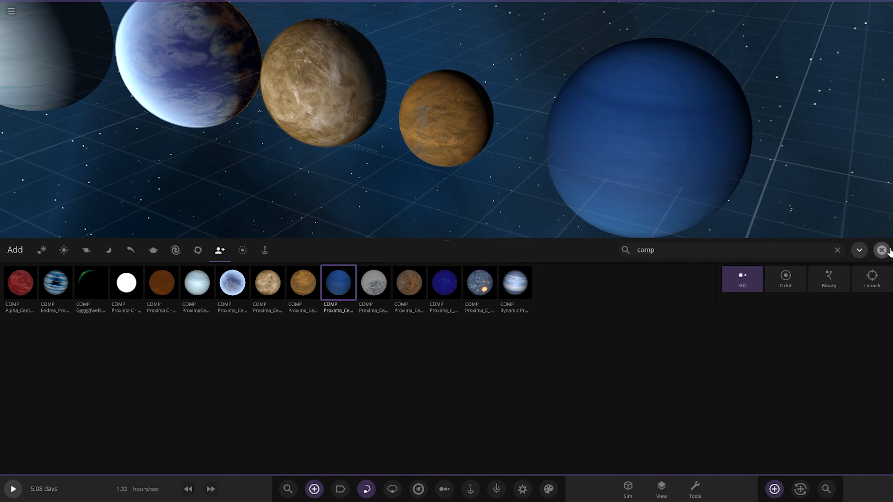
left_click(882, 250)
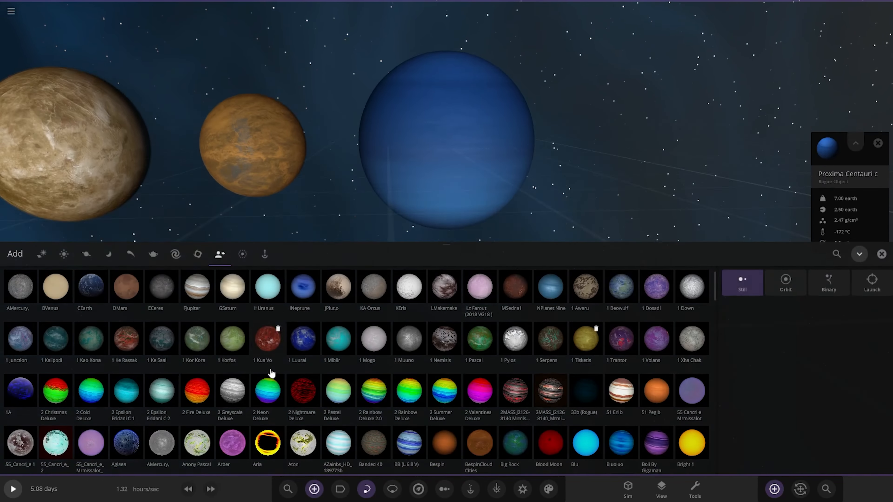
left_click(241, 253)
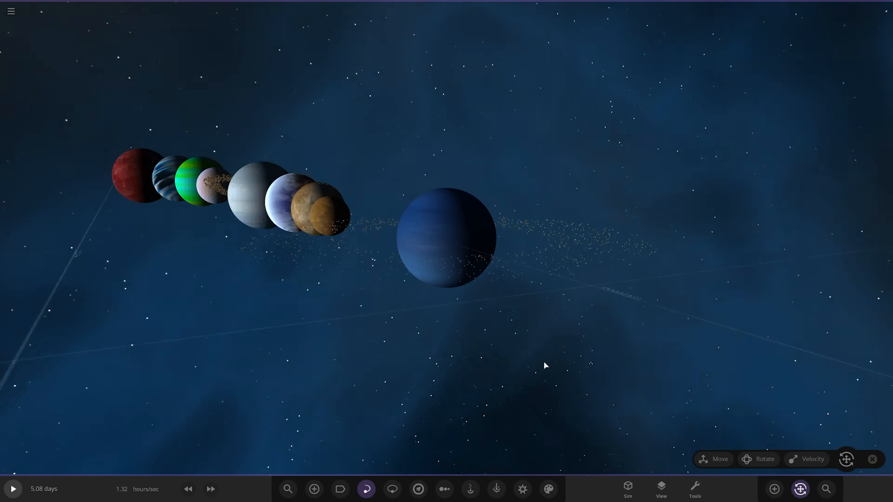
left_click(314, 488)
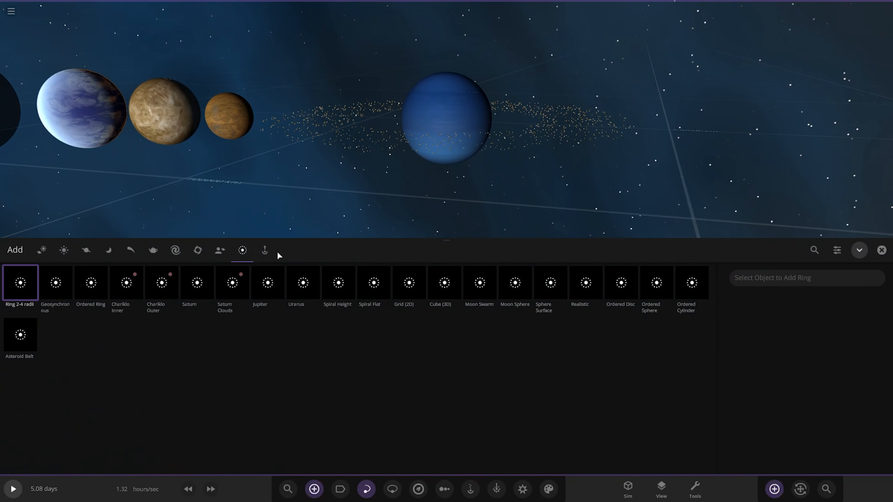
- Place the grey community Proxima Centauri c planet and return to the ring presets catalog
type("comp")
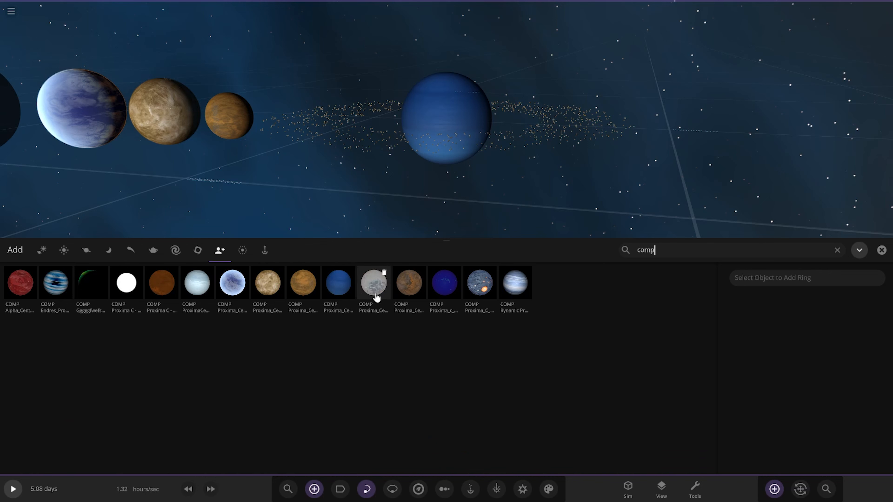
left_click(373, 283)
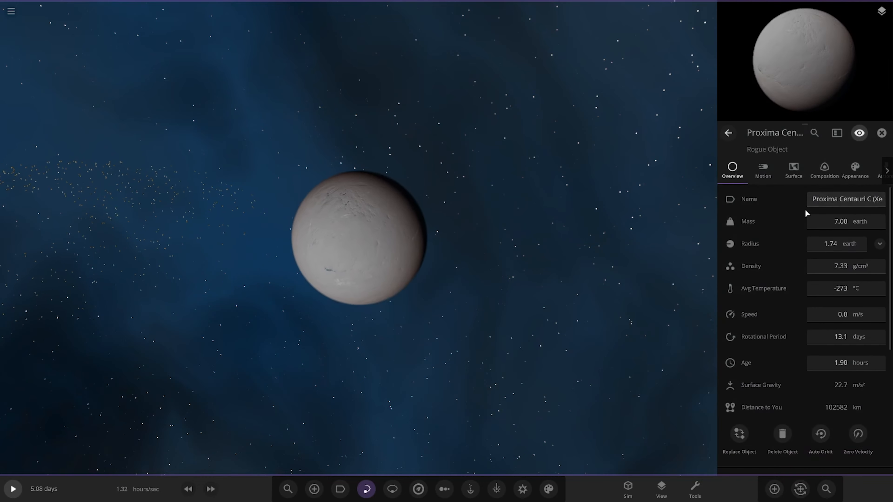
left_click(845, 199)
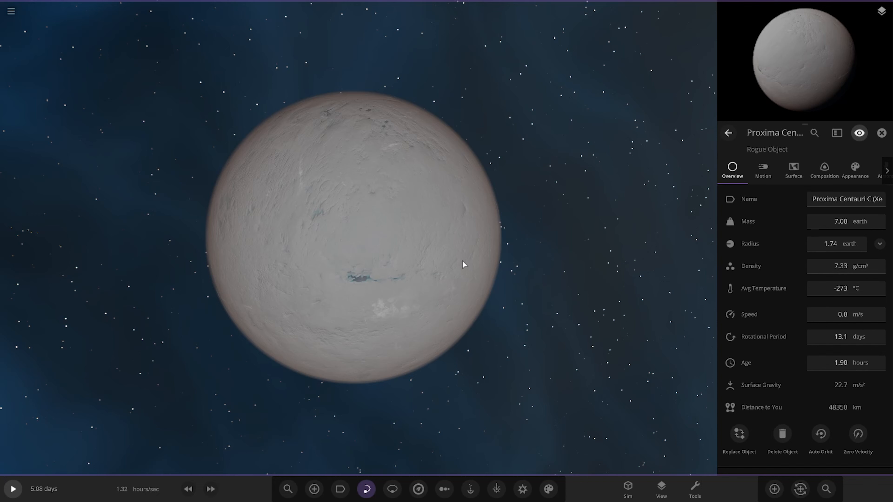
mouse_move(459, 263)
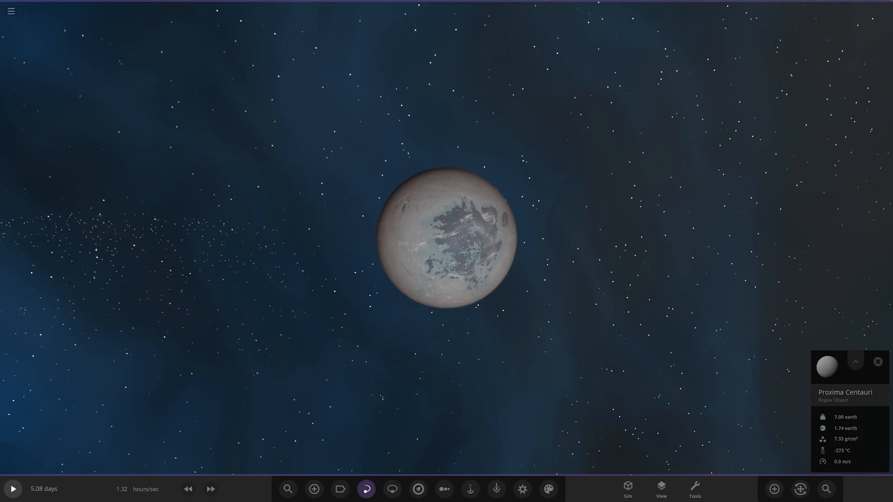
left_click(313, 489)
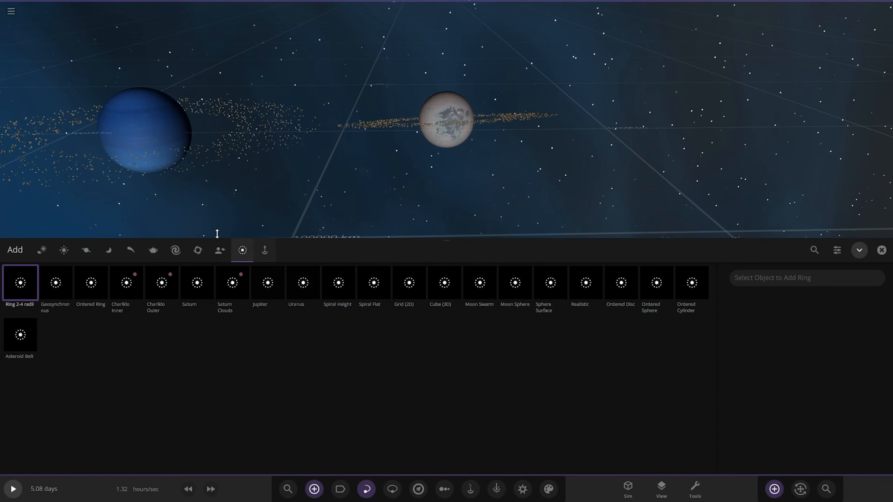
- Search User Objects for 'comp', place the brown Proxima_Centuari_C planet and show its properties
left_click(219, 250)
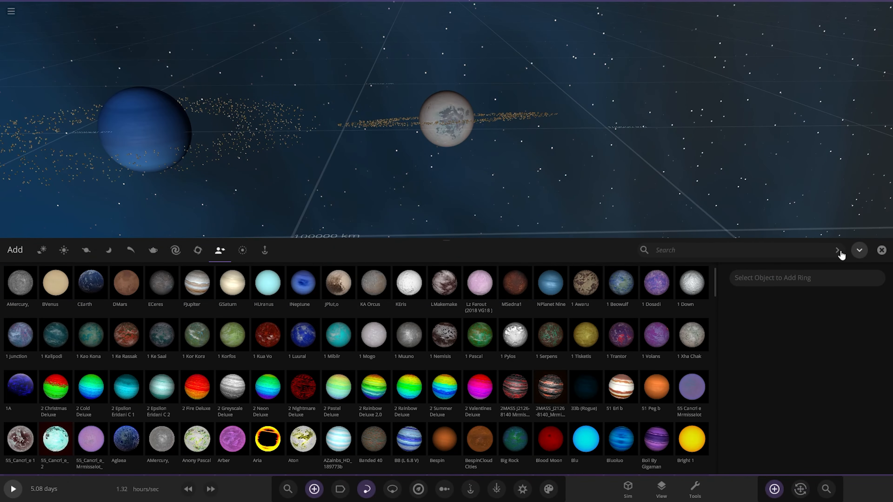
type("comp")
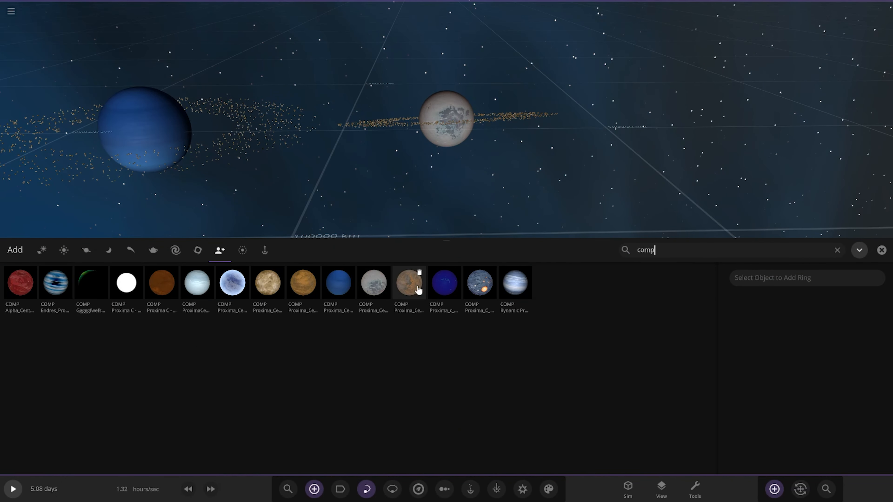
mouse_move(409, 283)
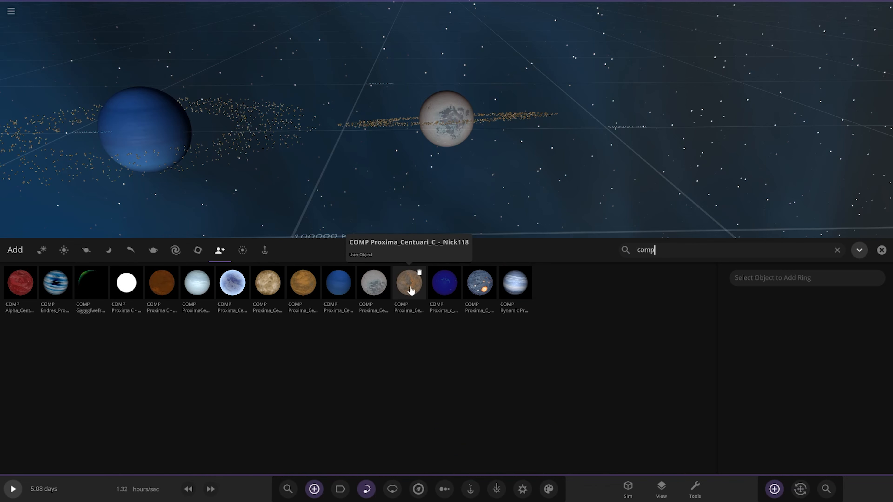
left_click(409, 283)
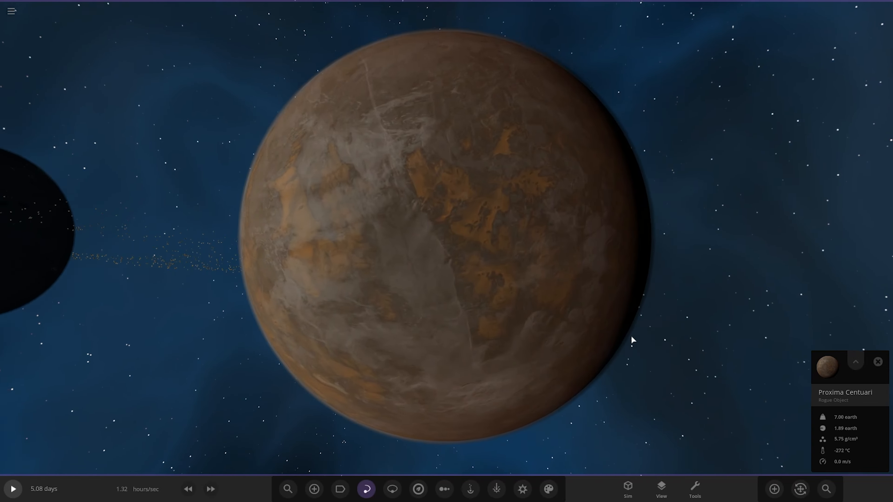
left_click(855, 362)
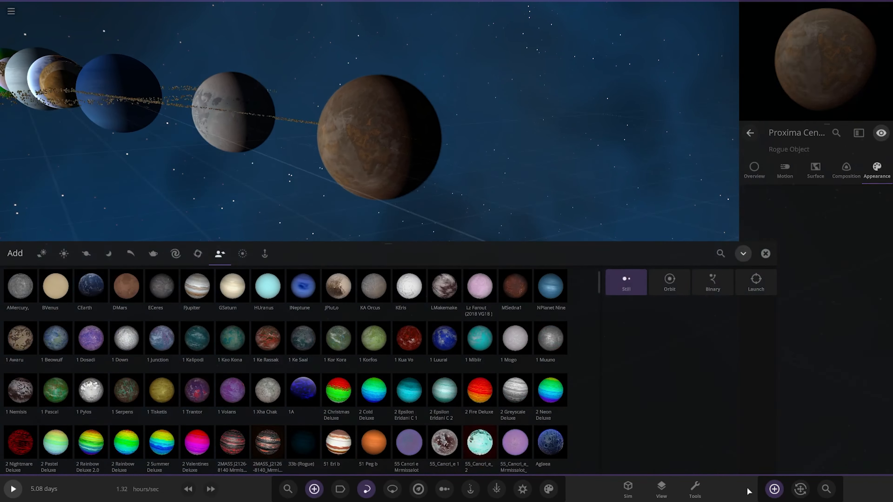
- Search 'com' and place the deep-blue Proxima c planet at the row's end
type("comp")
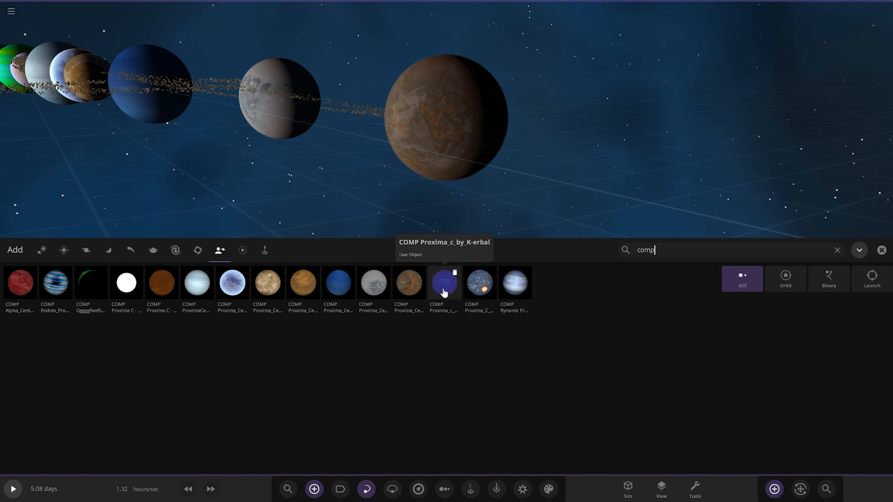
left_click(444, 283)
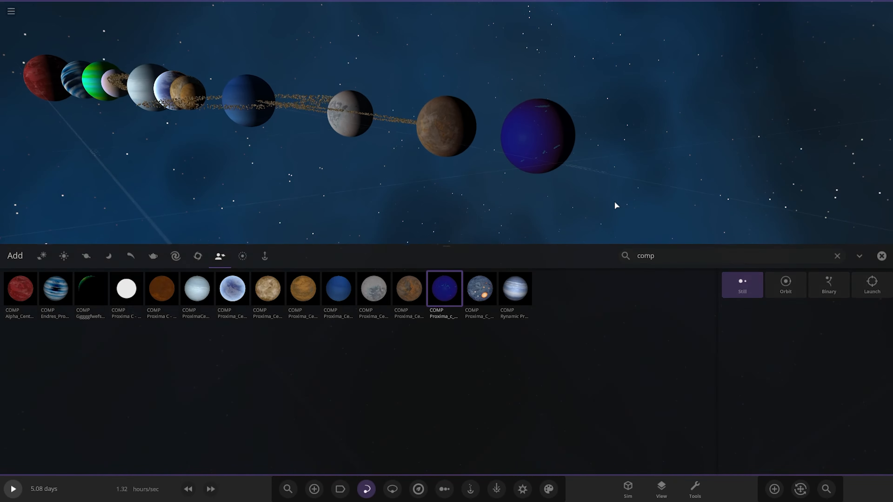
left_click(444, 289)
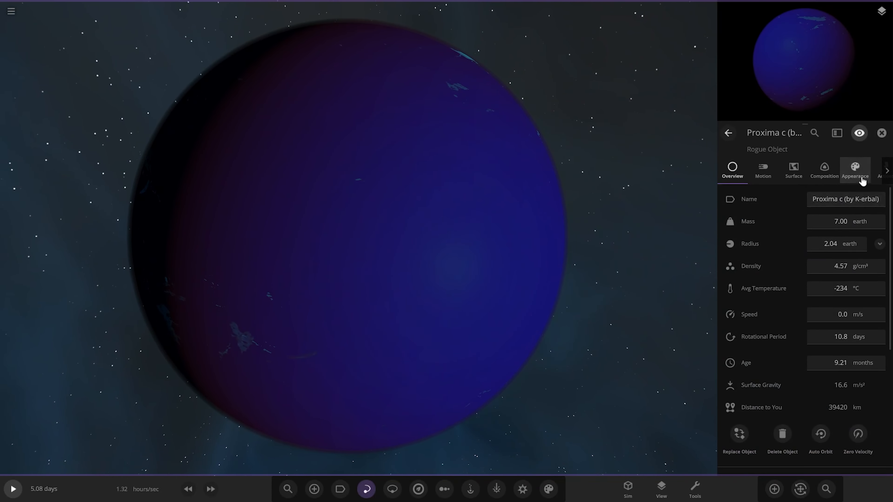
- Reduce the planet's cloud coverage to 58.5% in its Appearance settings and close the panel
left_click(854, 170)
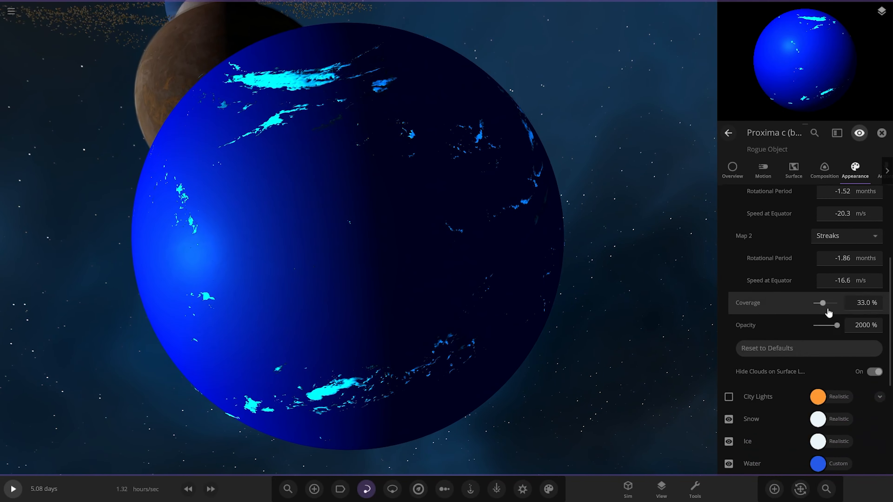
left_click_drag(819, 302, 837, 303)
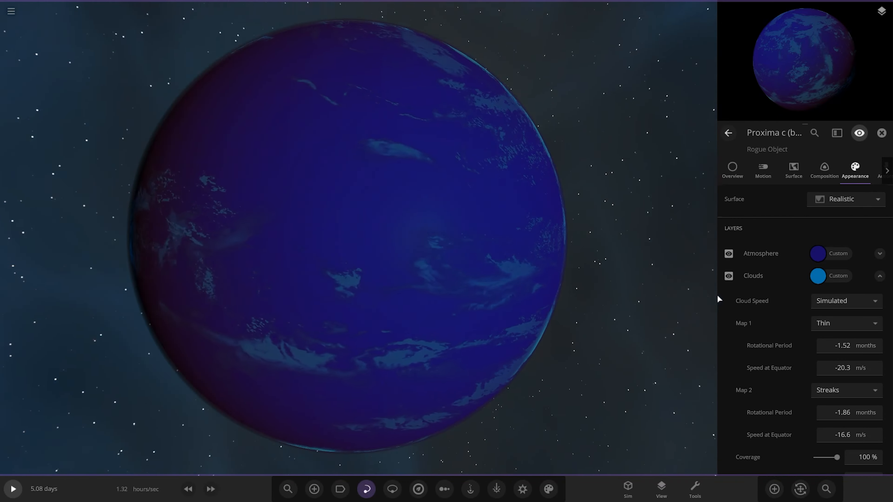
left_click_drag(838, 457, 830, 395)
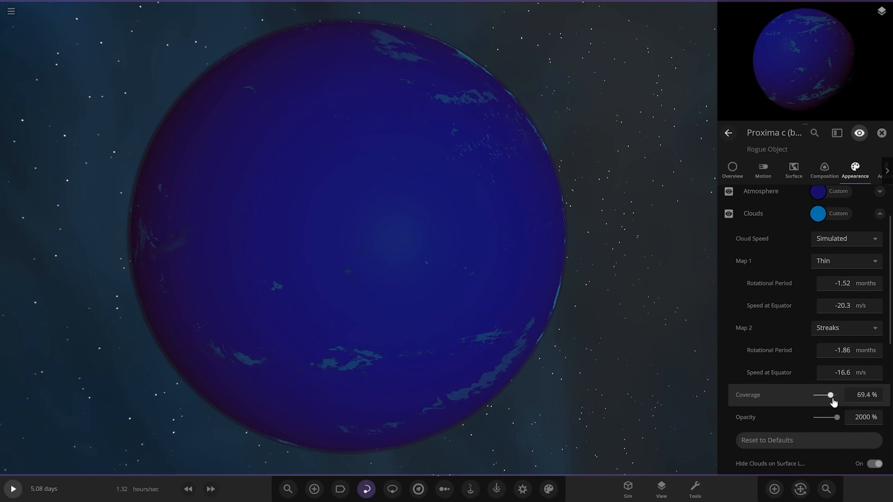
left_click_drag(831, 395, 825, 394)
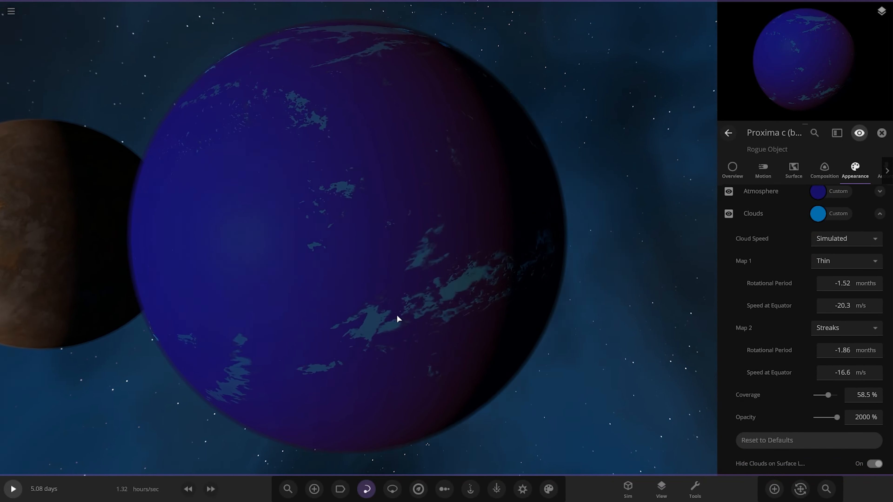
scroll("down", 3)
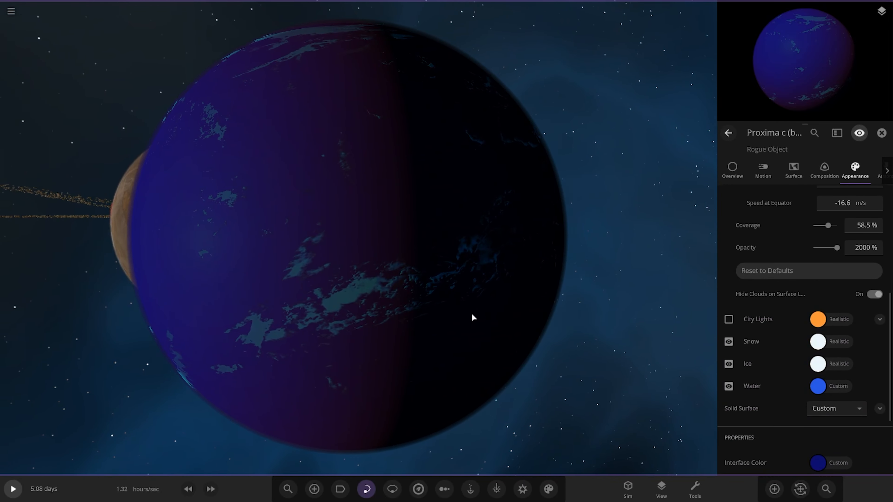
left_click(732, 170)
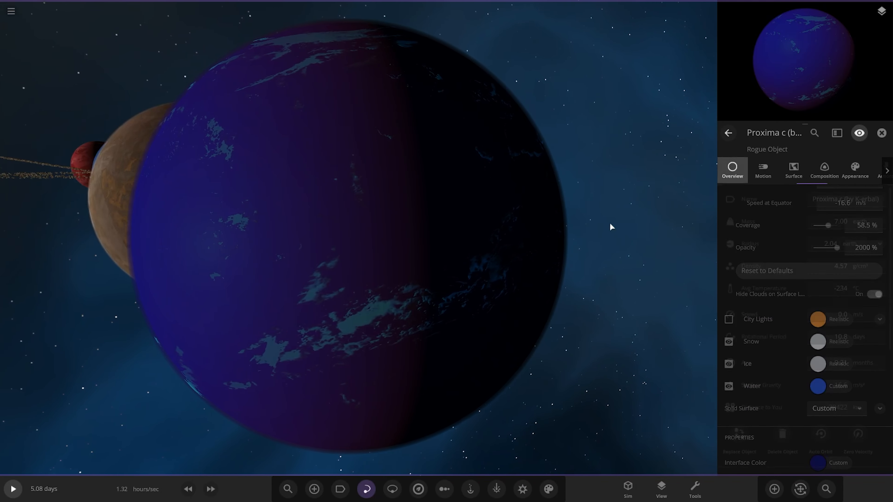
left_click(854, 169)
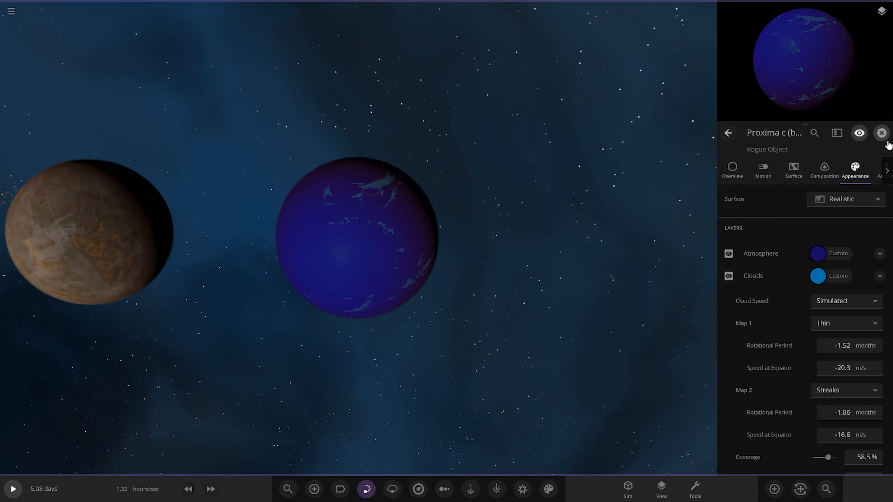
left_click(313, 489)
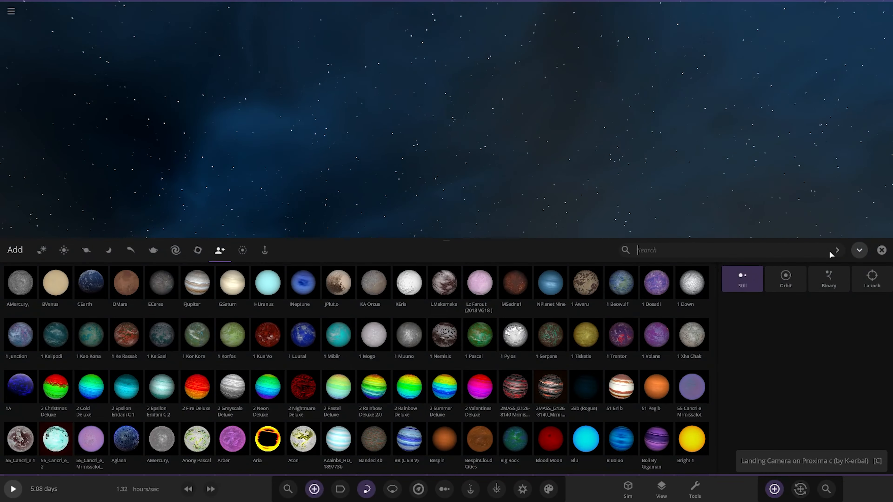
- Place the grey Proxima C planet with glowing orange spots beside the blue one
type("om")
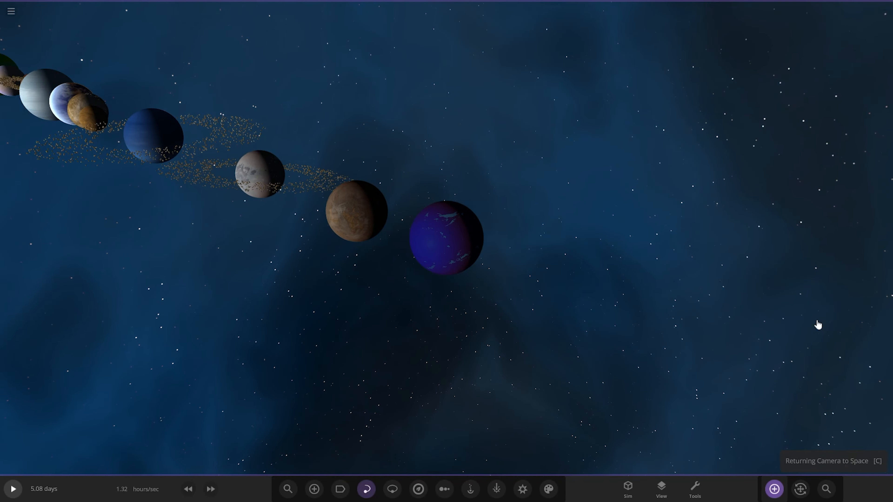
left_click(314, 489)
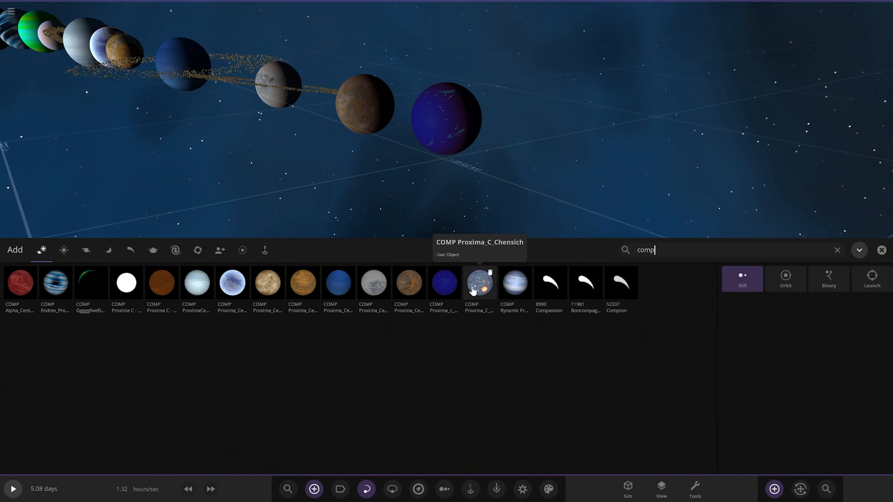
left_click(479, 283)
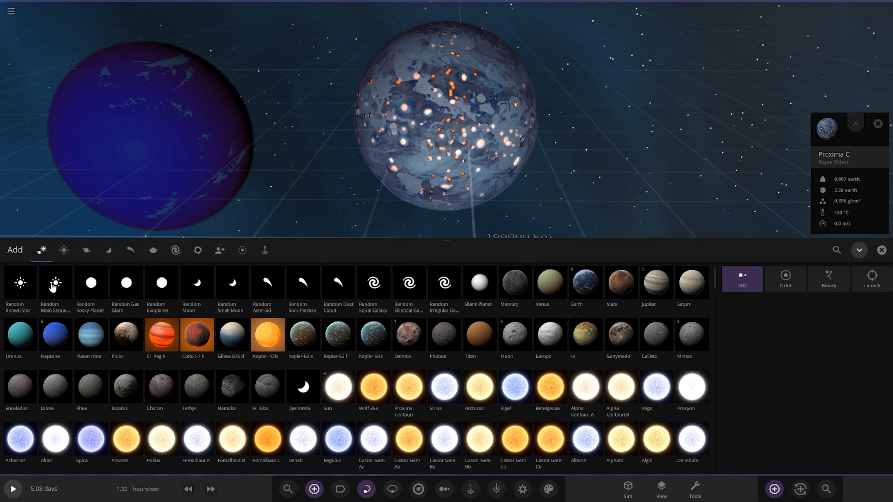
- Choose the Ring 2-4 radii preset from the Rings category
left_click(242, 250)
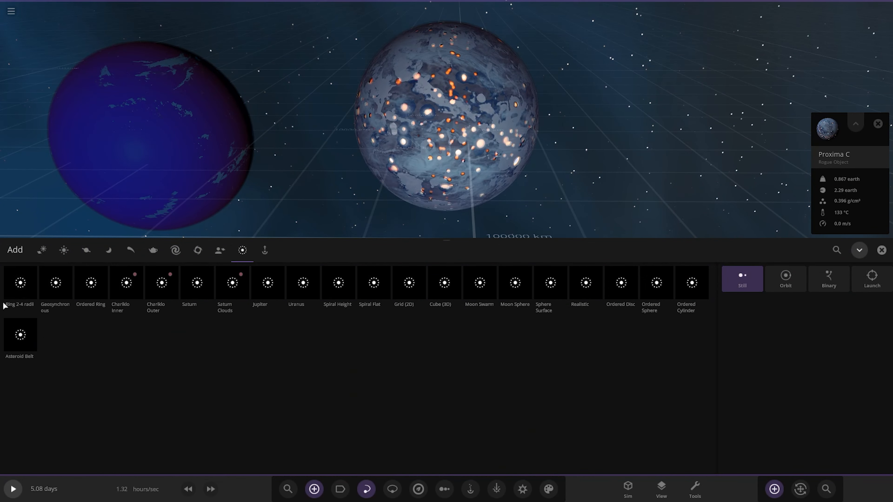
left_click(20, 282)
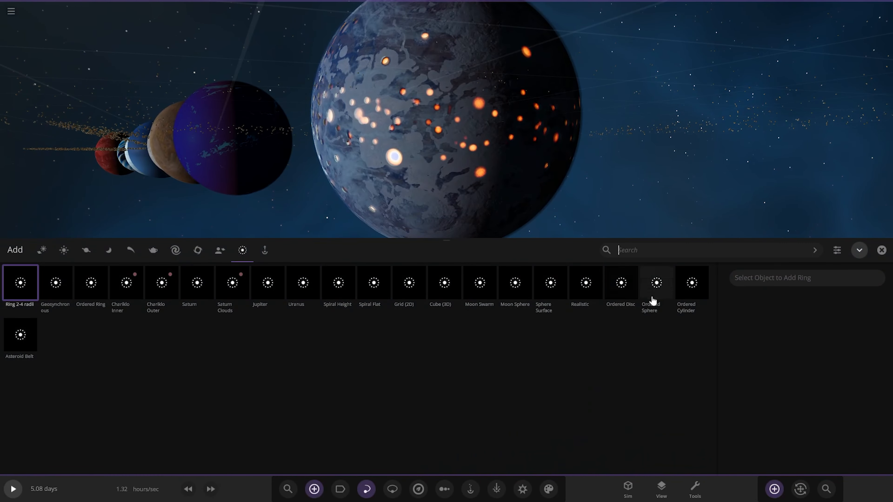
- Search 'comp', place the banded pale-blue Rynamic Proxima c and collapse the Add panel
type("comp")
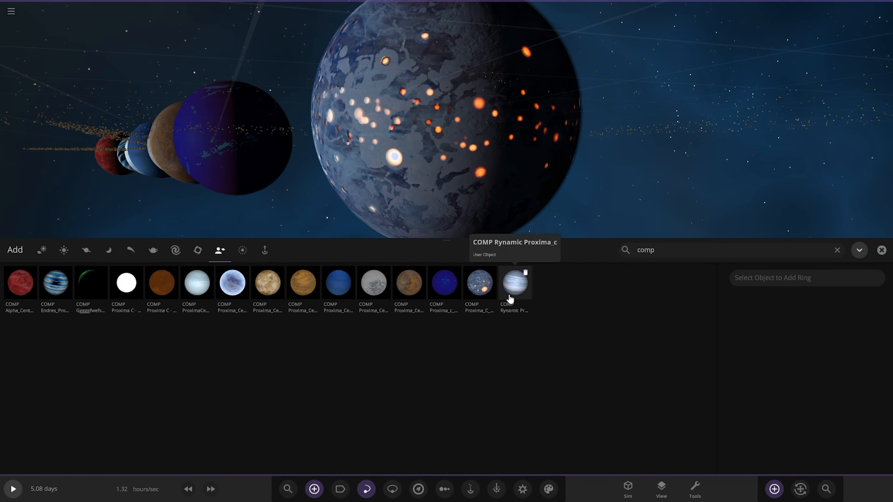
left_click(514, 283)
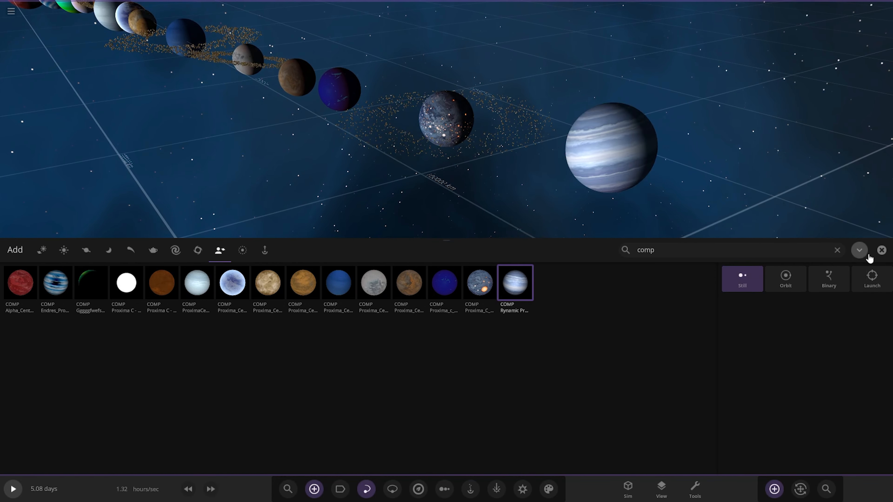
left_click(860, 250)
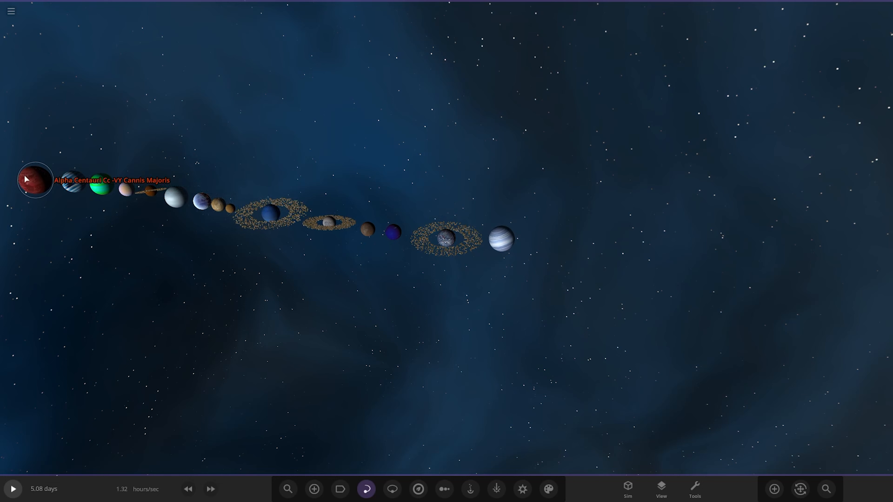
- Focus the camera on the banded planet and activate the Move/Rotate tool
left_click(102, 184)
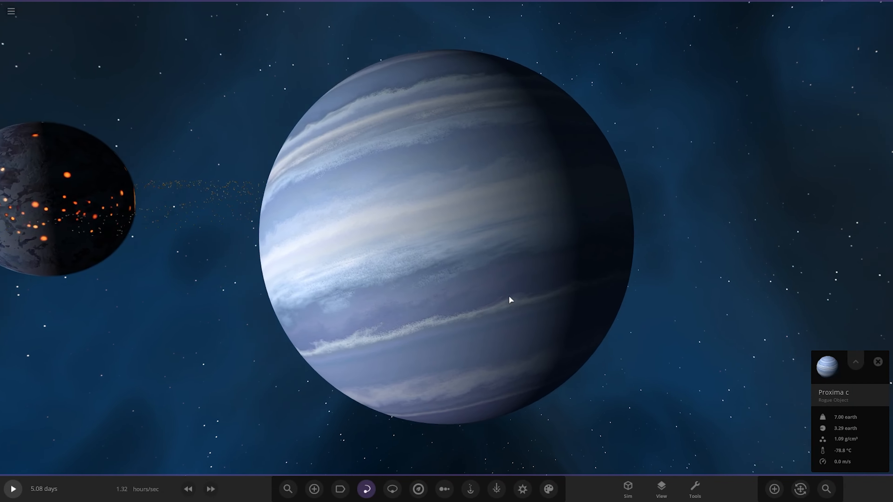
left_click(312, 489)
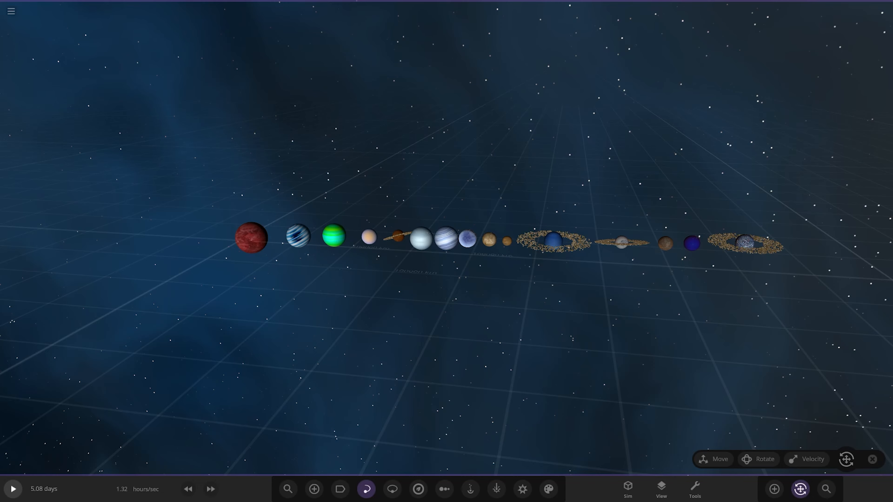
- Search the Add catalogue for 'jenn' and close it to return to the space view
left_click(313, 488)
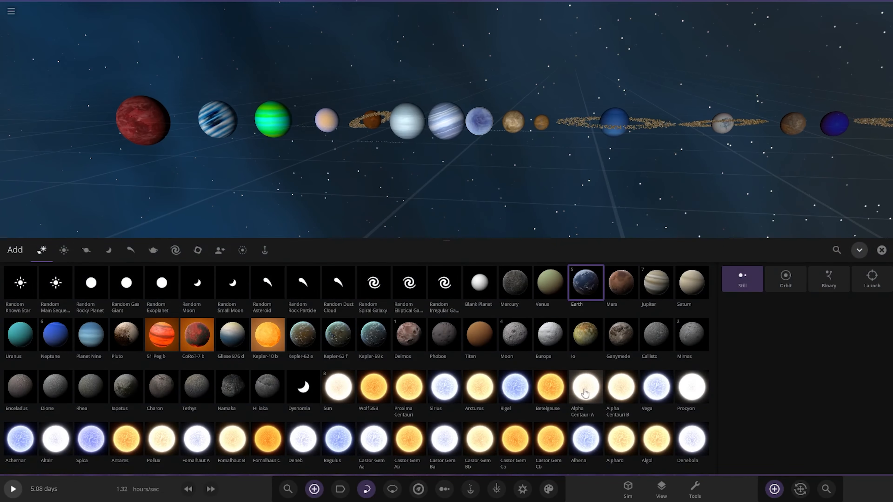
mouse_move(585, 391)
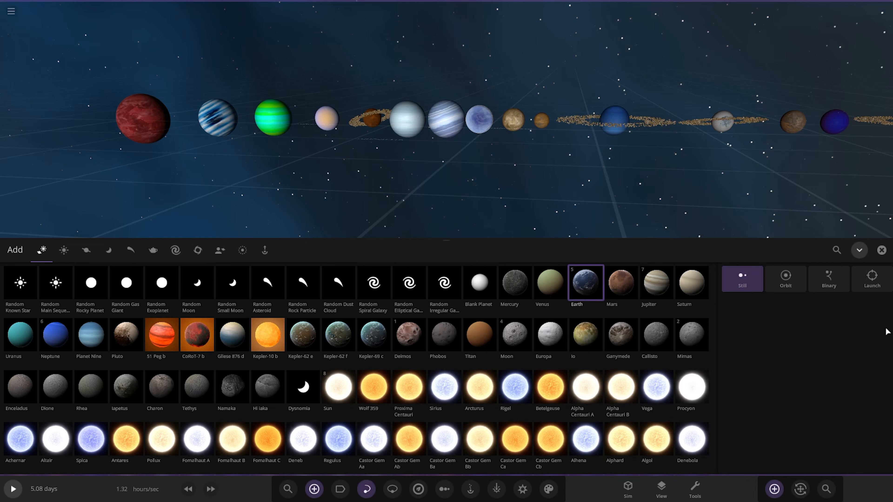
type("jenn")
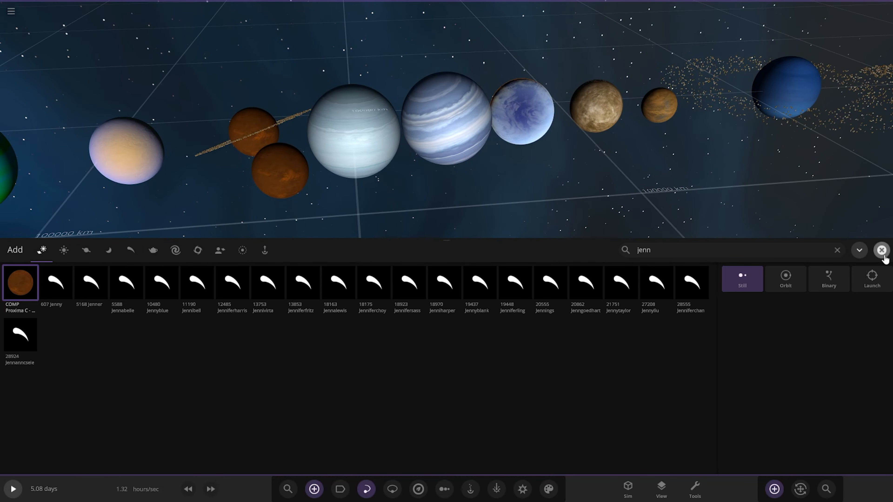
left_click(880, 250)
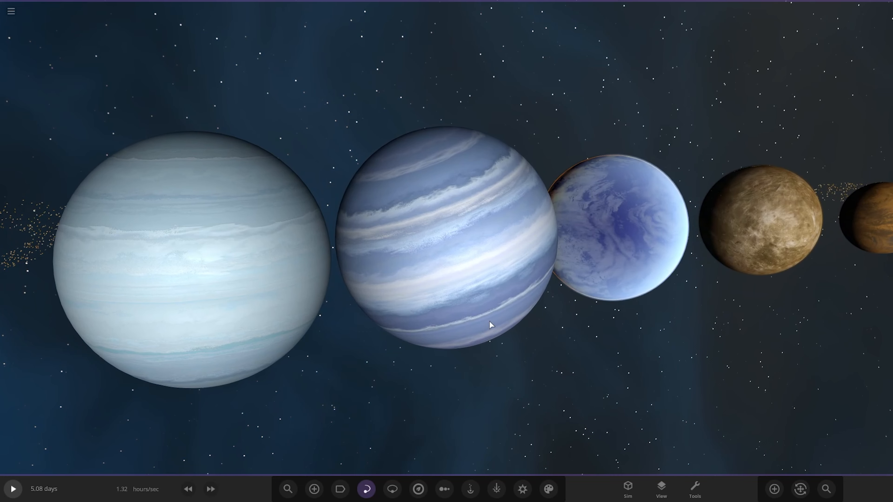
- Show the Overview properties of the tan P. Centauri C rogue planet
key("ctrl+d")
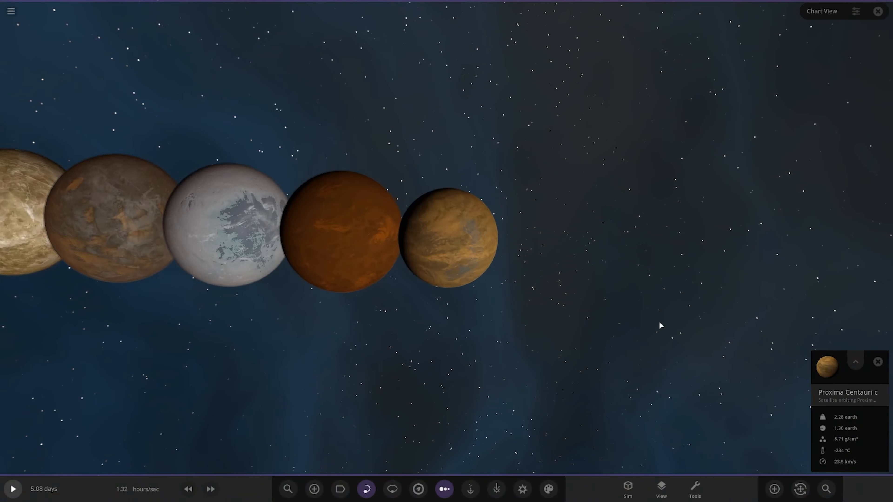
left_click(854, 362)
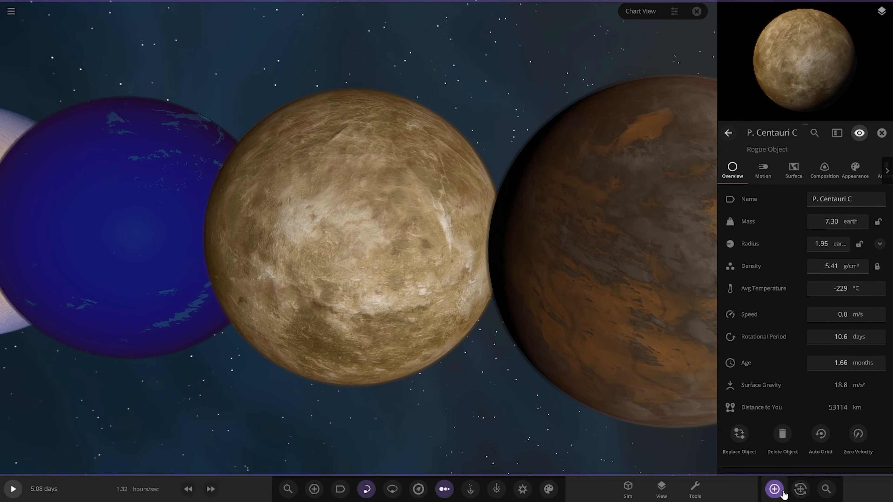
- Search the Add catalogue for 'comp' and inspect a community Proxima C entry
left_click(772, 492)
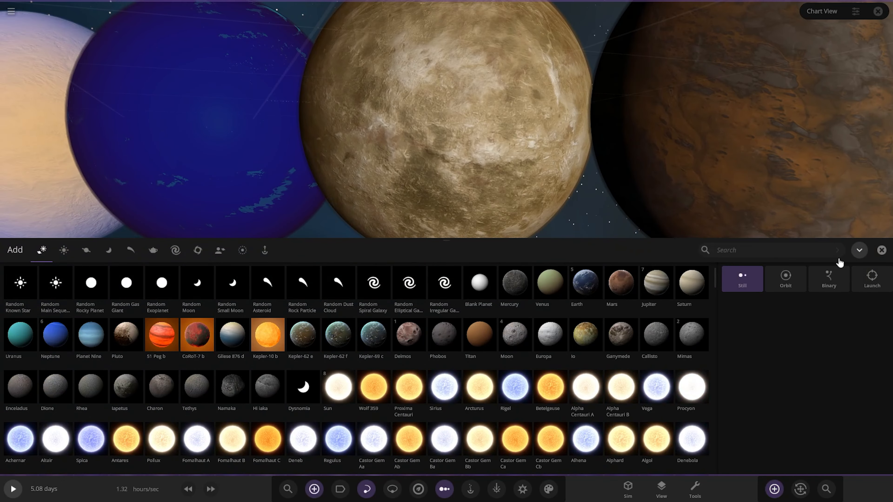
type("comp")
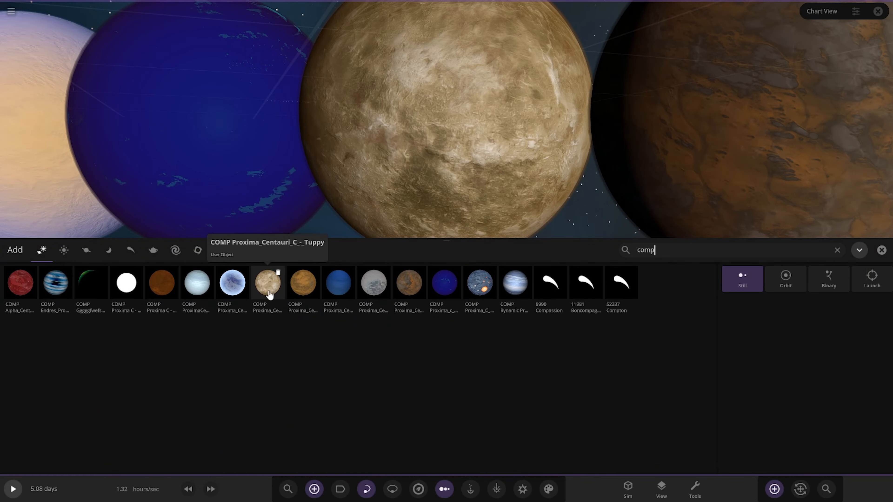
left_click(266, 283)
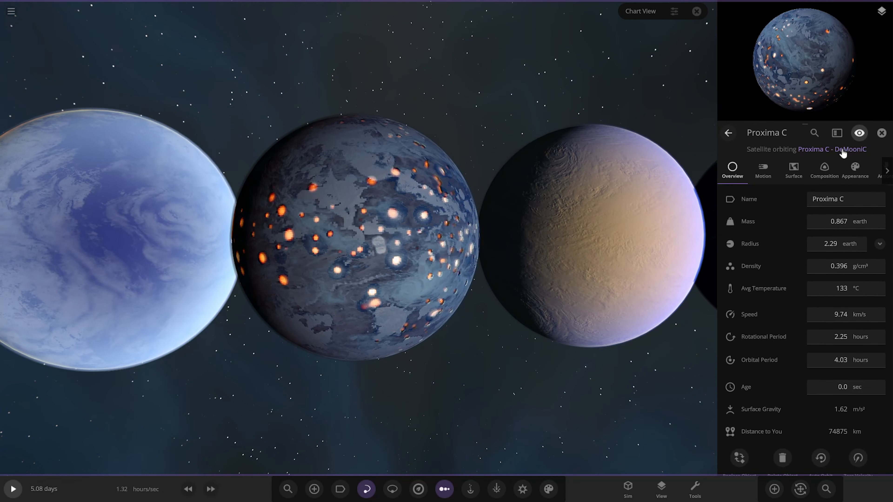
left_click(313, 489)
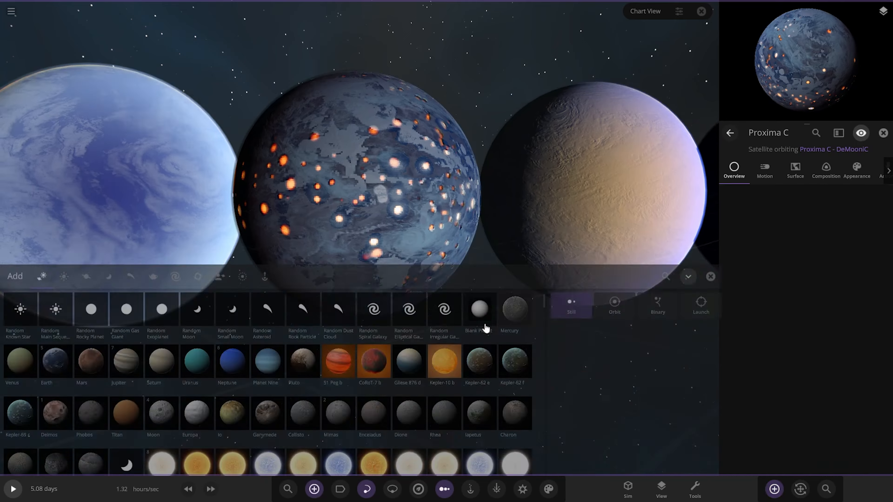
- Clear the search and re-filter the catalogue with 'com'
type("o")
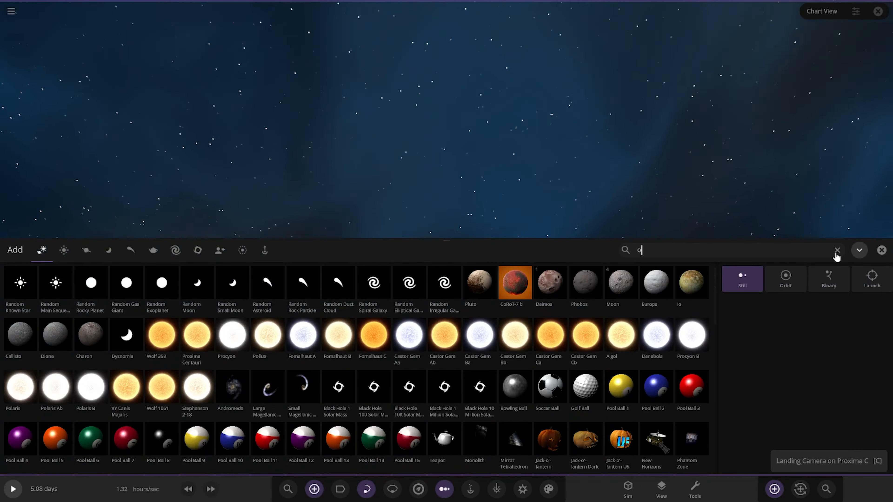
left_click(837, 250)
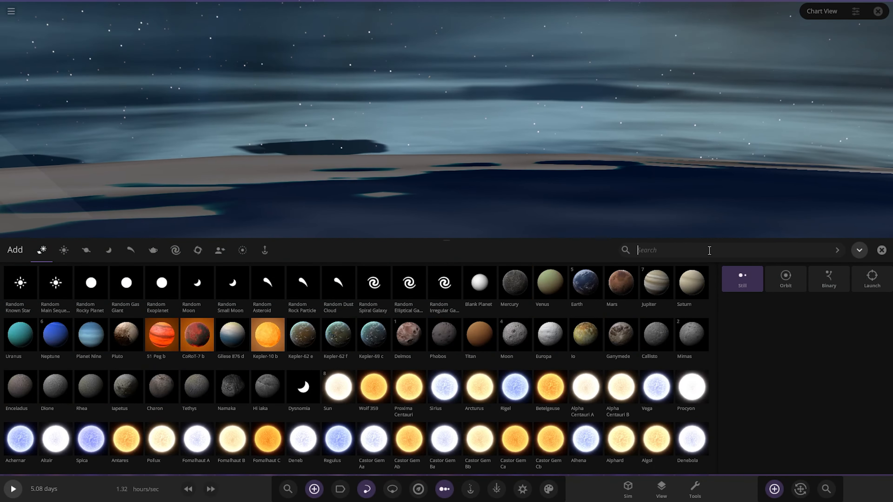
type("c")
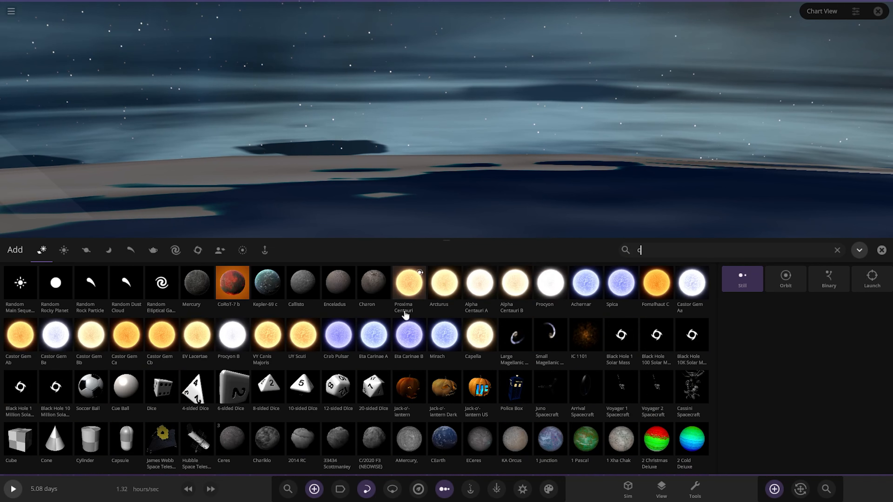
mouse_move(444, 318)
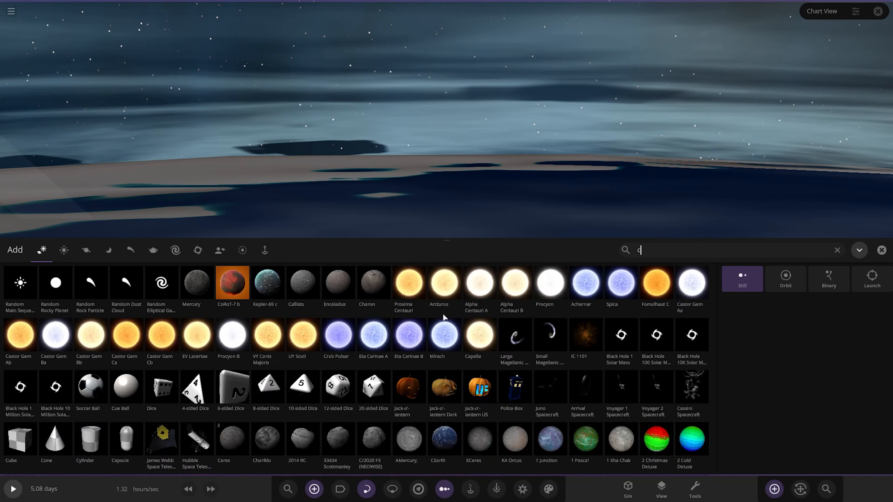
type("om")
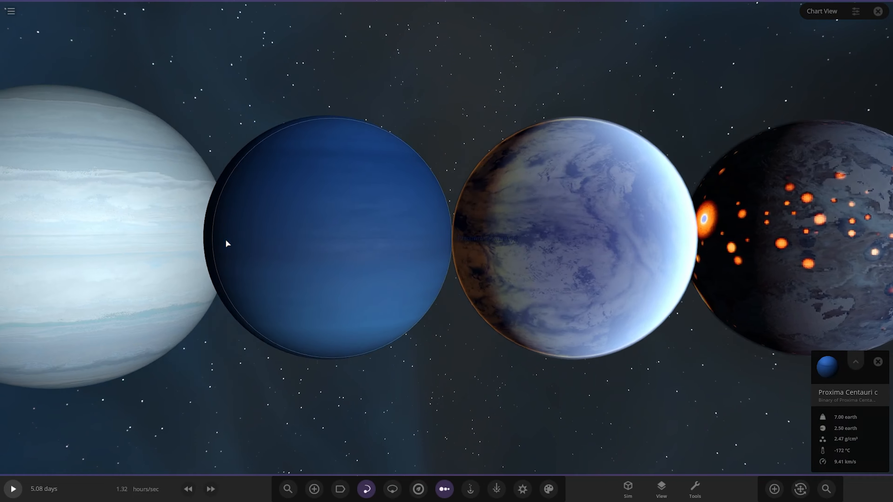
- Show the dark blue planet's details, then filter the Add catalogue by 'comp' and fly to the first planets
left_click(854, 362)
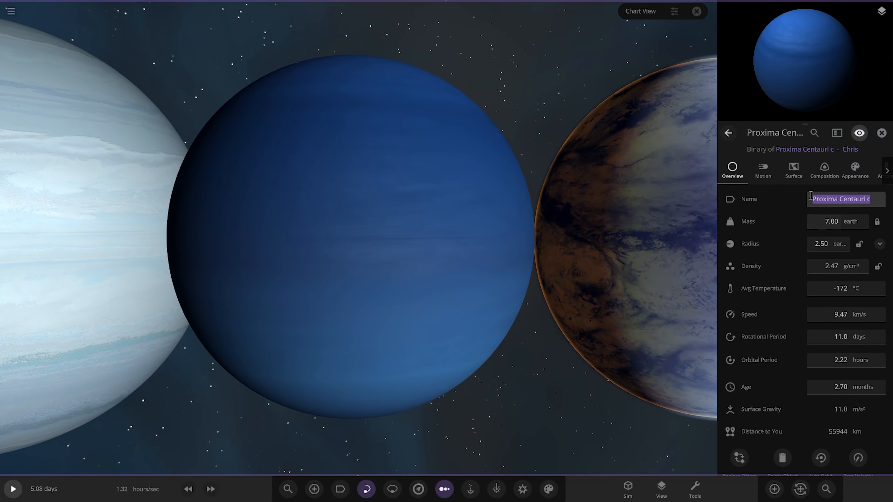
mouse_move(837, 198)
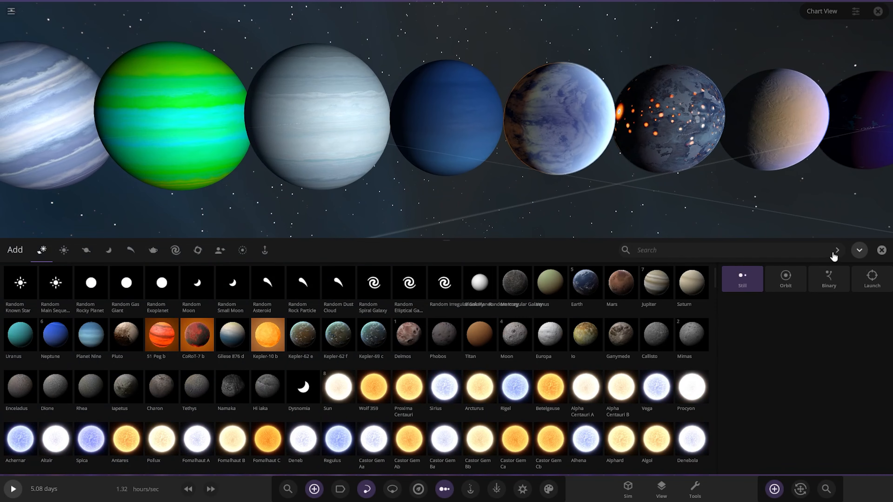
type("comp")
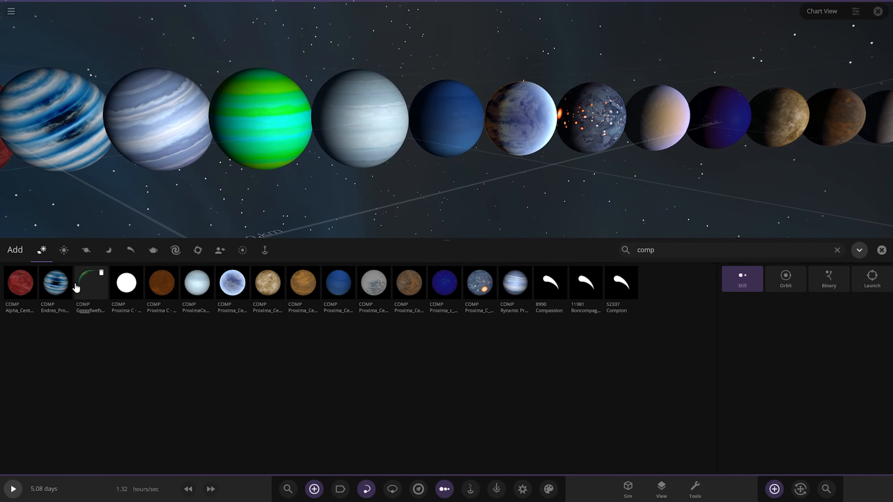
mouse_move(89, 283)
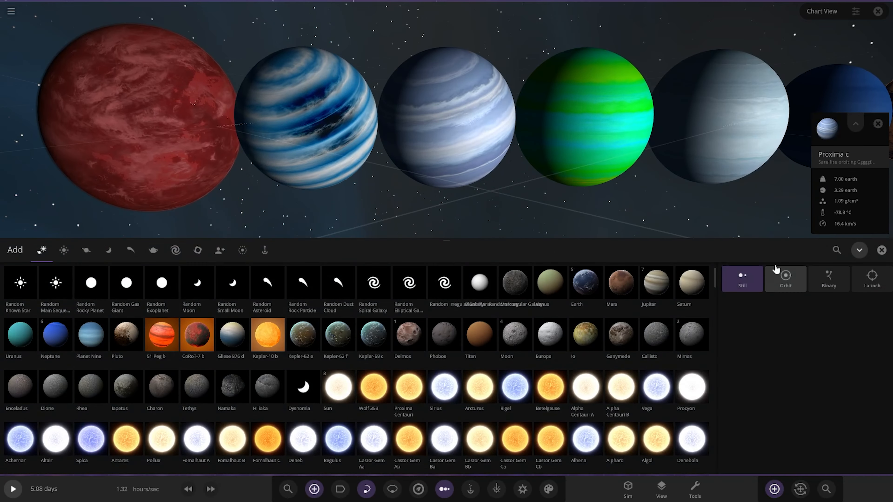
type("o")
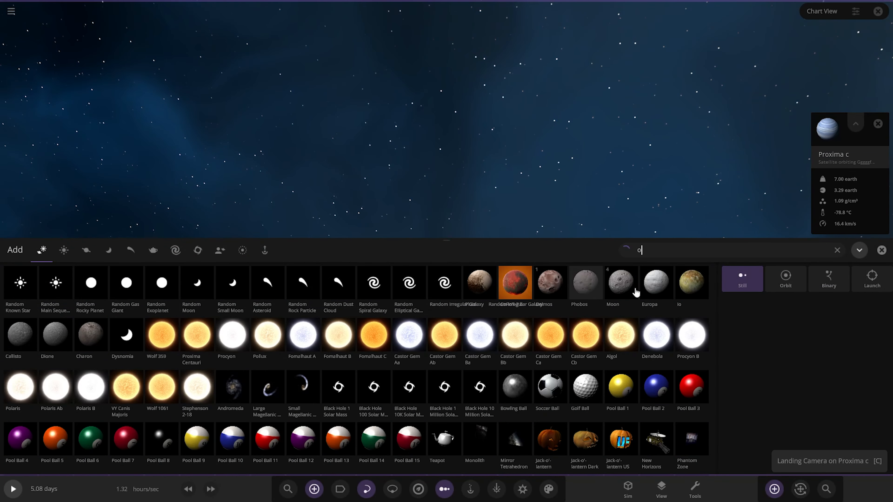
type("c")
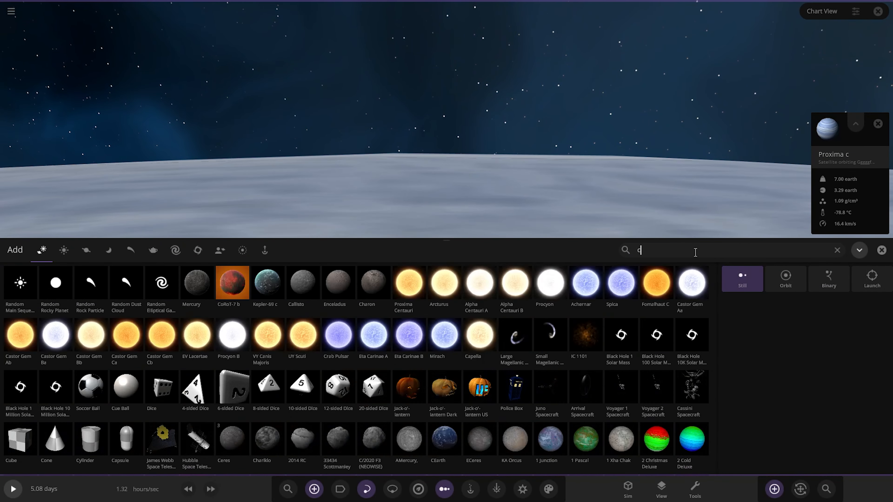
type("omp")
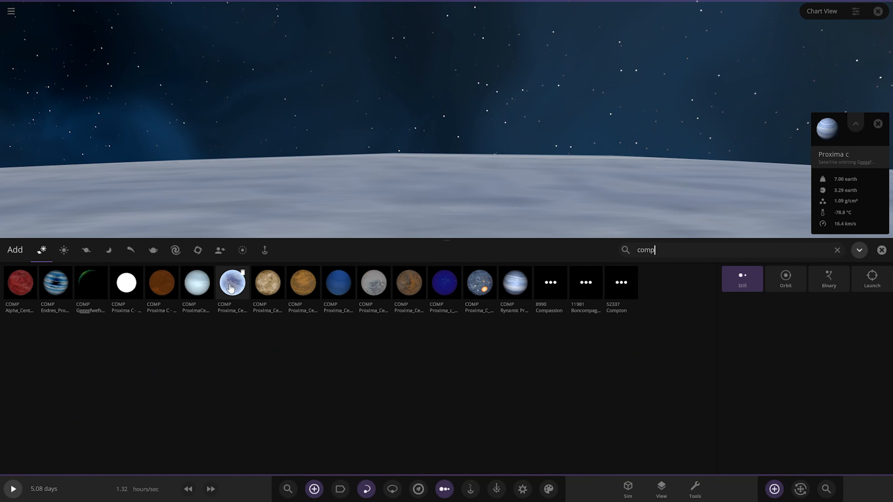
mouse_move(514, 283)
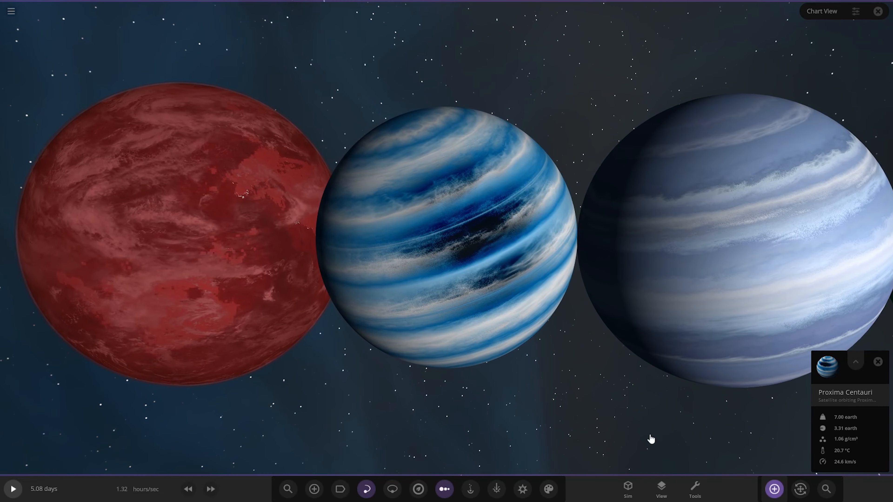
- Reopen the Add catalogue and filter it for the community COMP planet entries
left_click(313, 488)
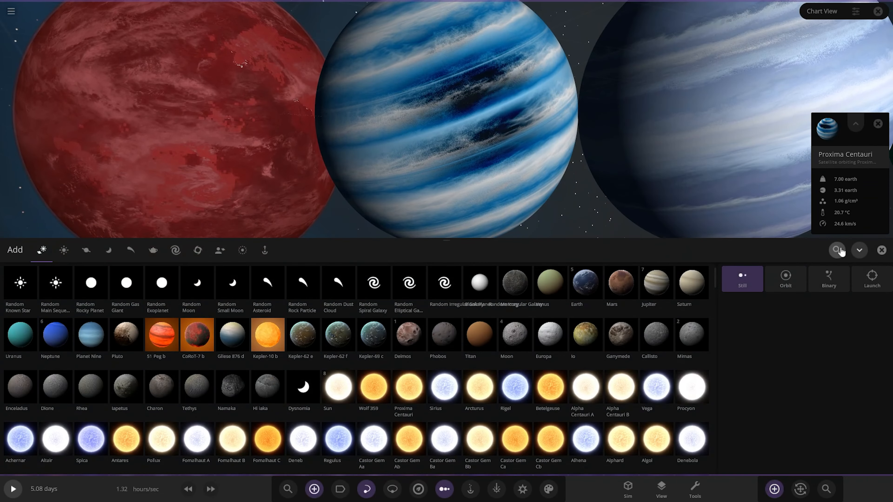
type("o")
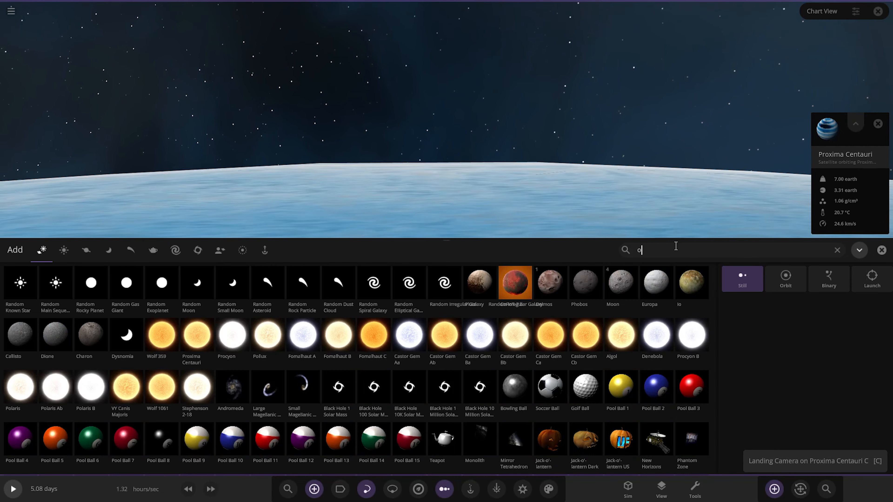
type("comp")
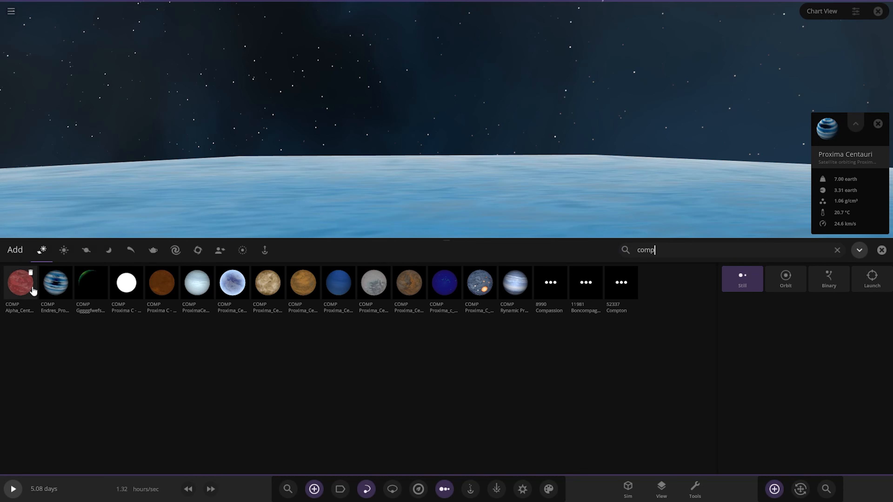
mouse_move(19, 284)
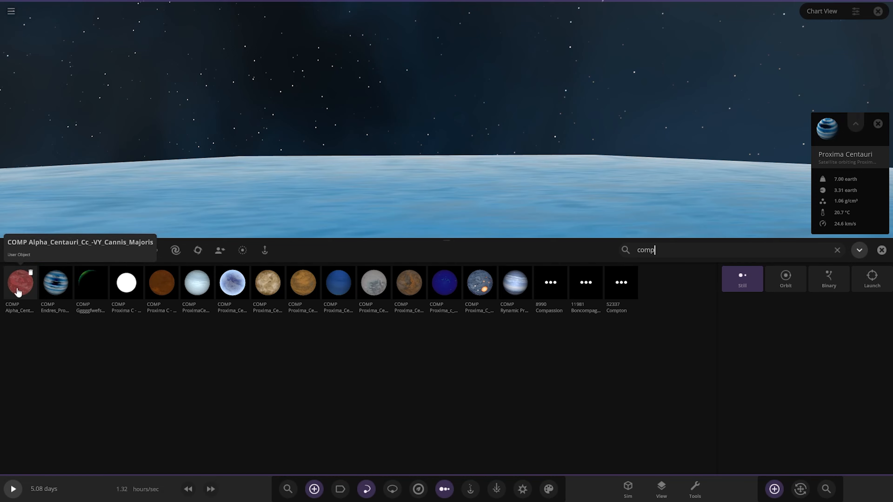